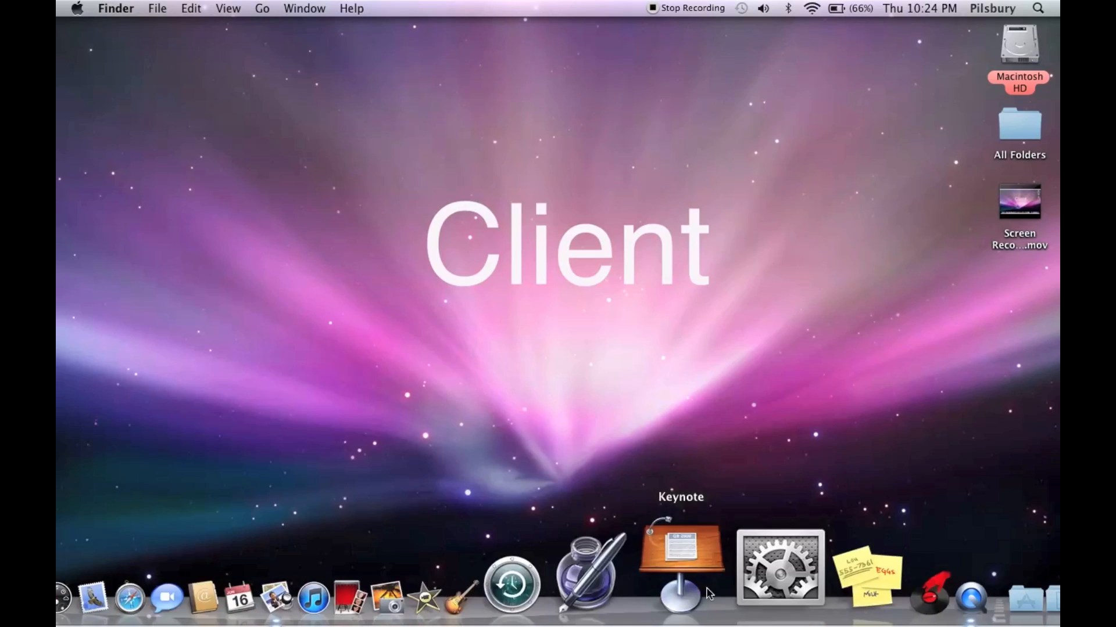
# Launch System Preferences from the Dock on the client Mac.
pyautogui.click(779, 566)
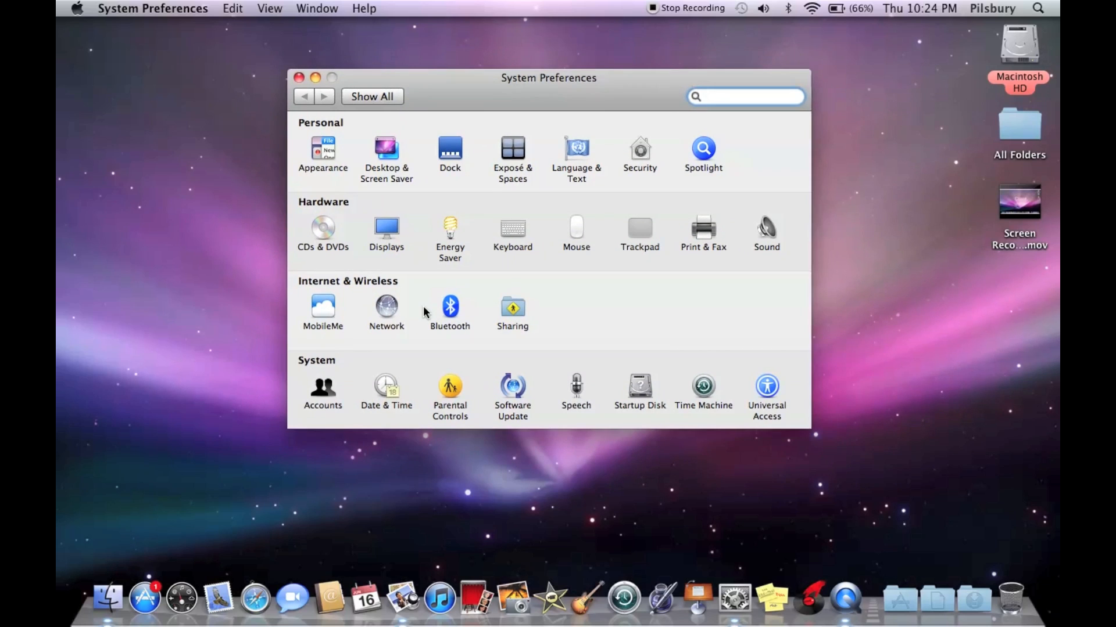
pyautogui.moveTo(413, 322)
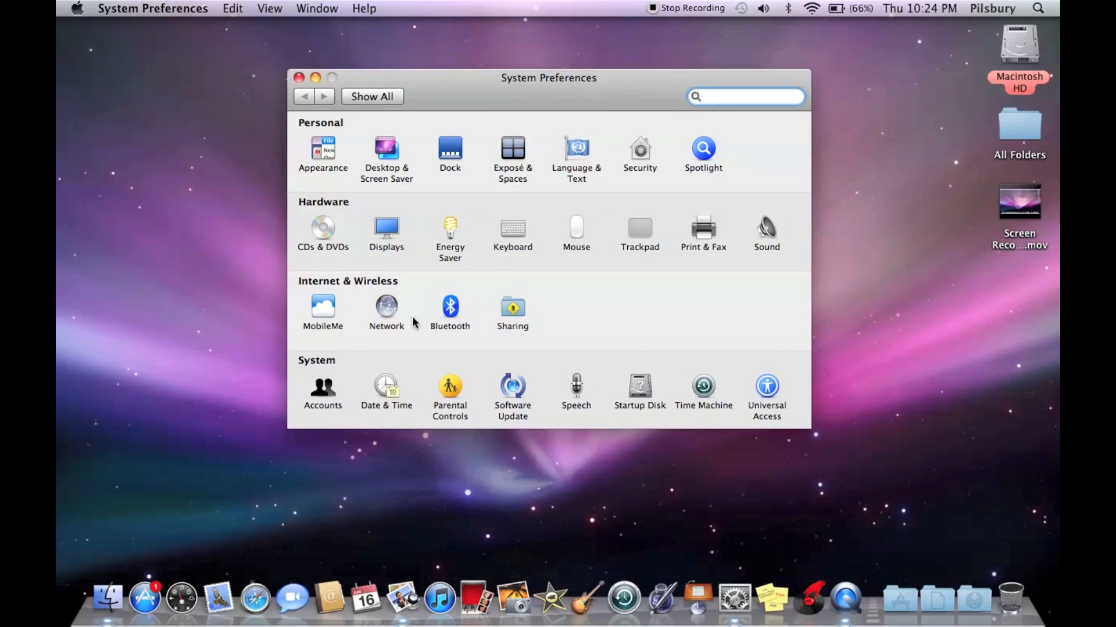
# In Network > Advanced > TCP/IP for AirPort, choose 'Using DHCP with manual address'.
pyautogui.click(386, 307)
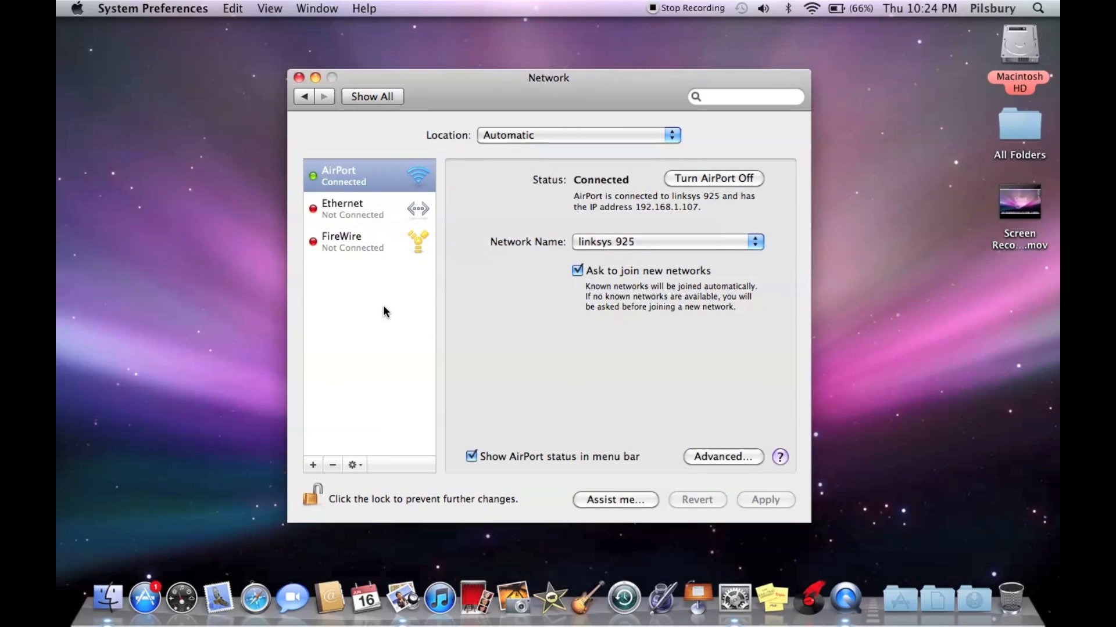
pyautogui.moveTo(342, 256)
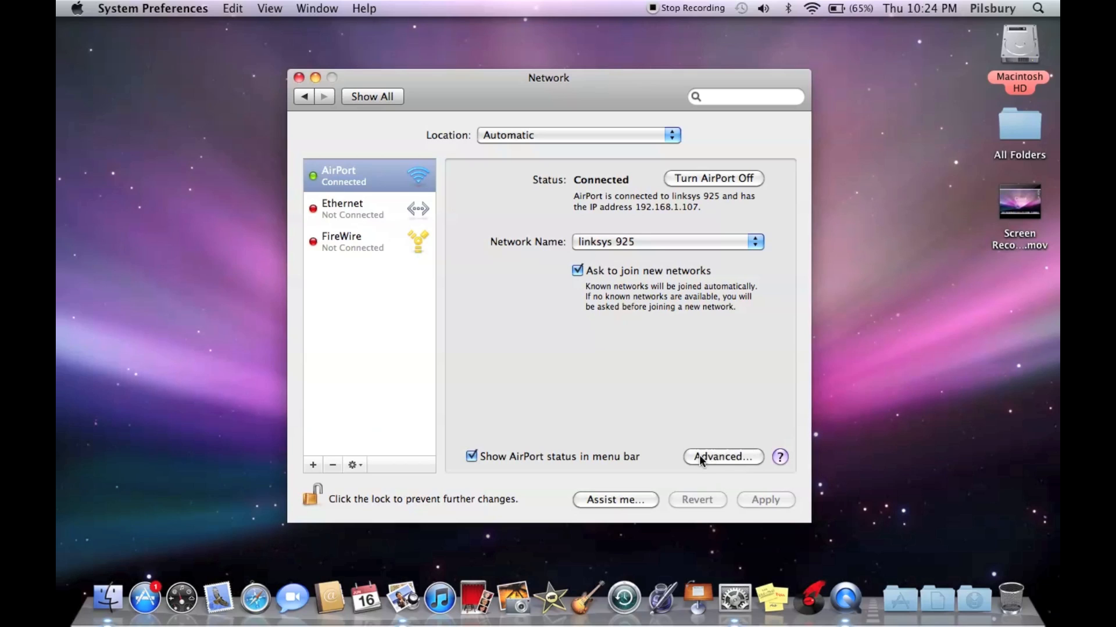
pyautogui.click(721, 457)
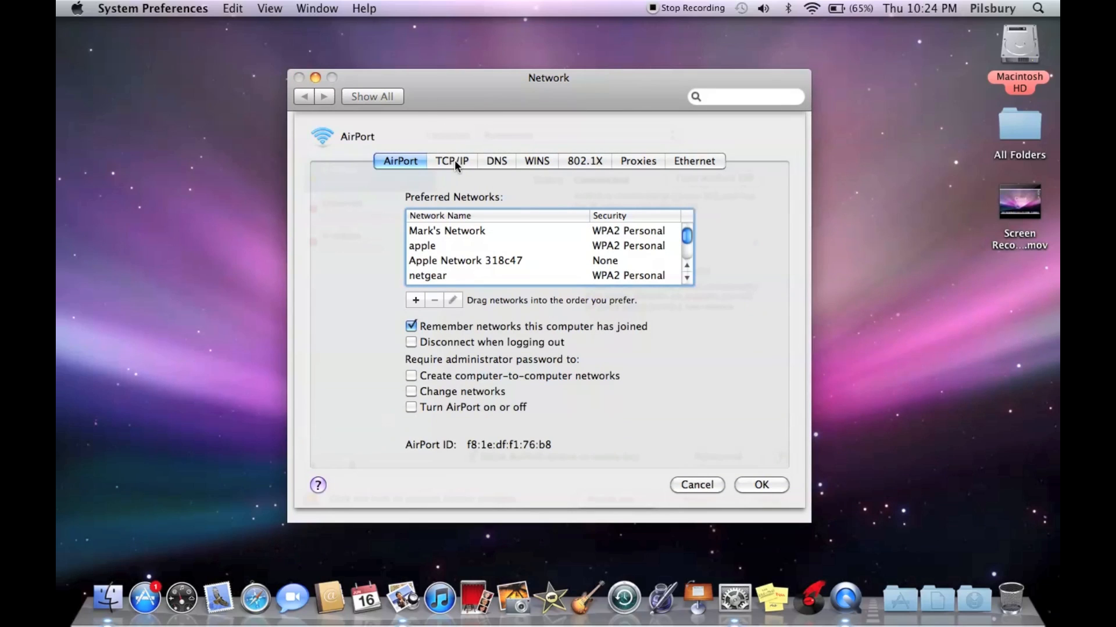
pyautogui.click(452, 160)
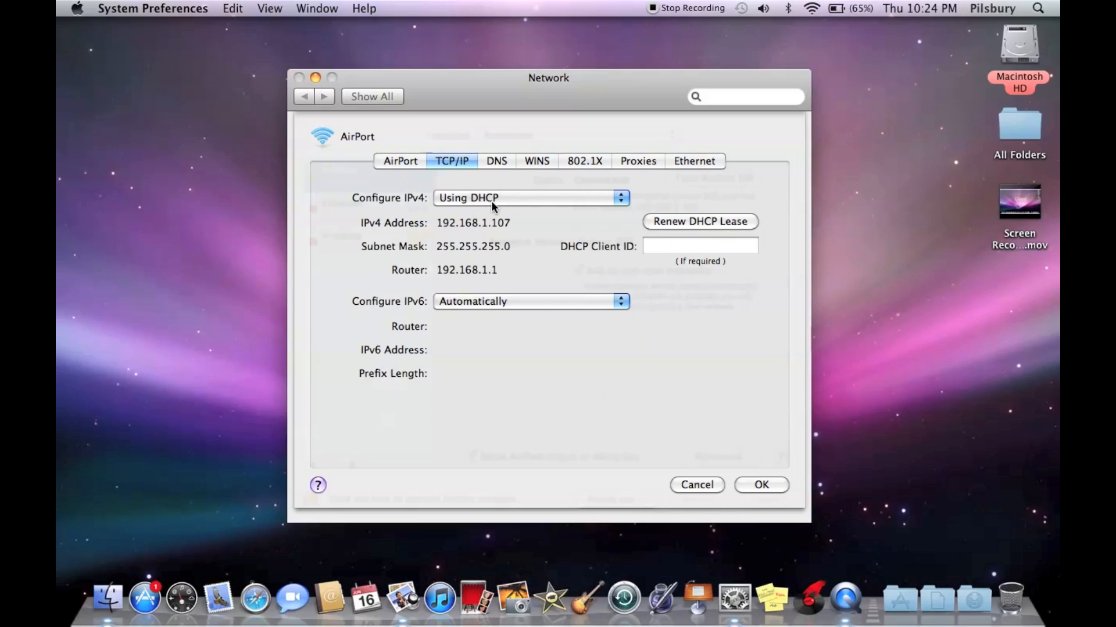
pyautogui.moveTo(562, 210)
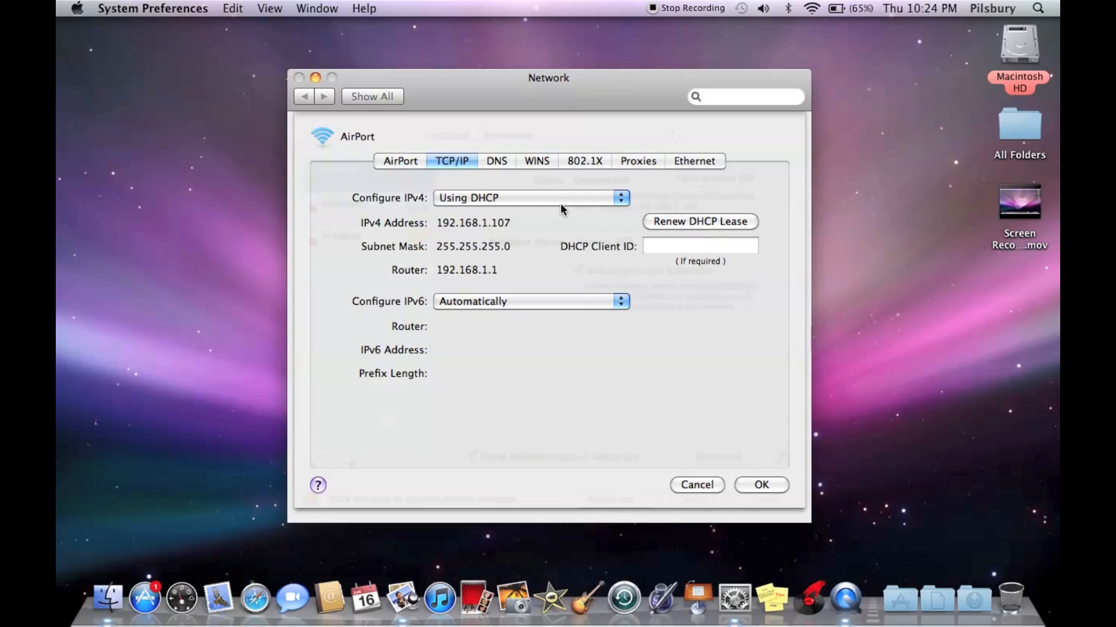
pyautogui.click(529, 198)
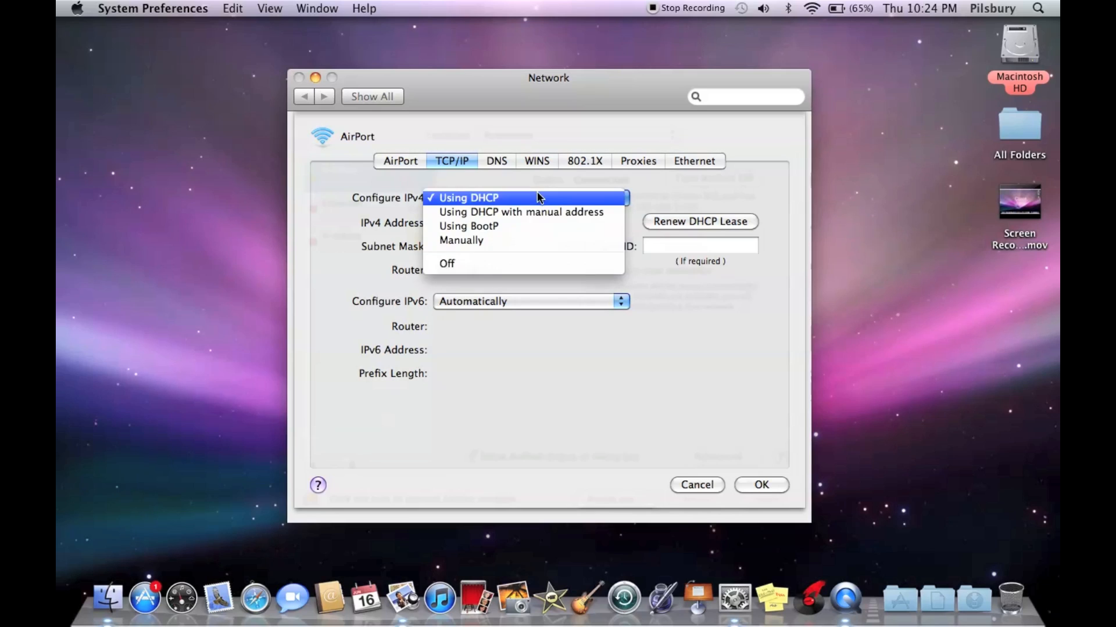
pyautogui.moveTo(522, 212)
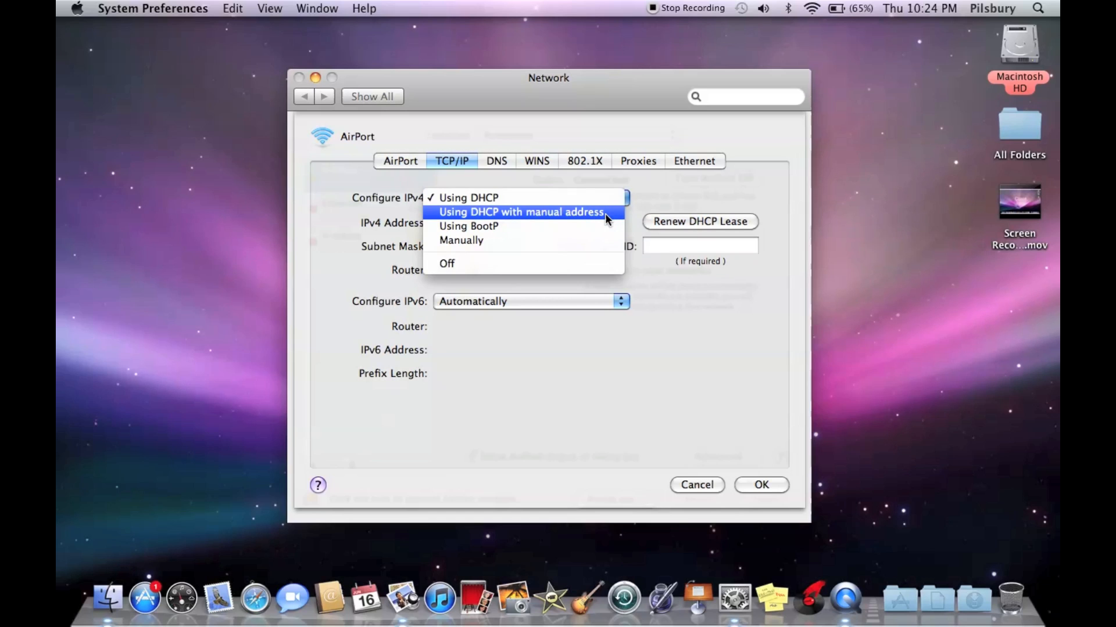
pyautogui.click(521, 211)
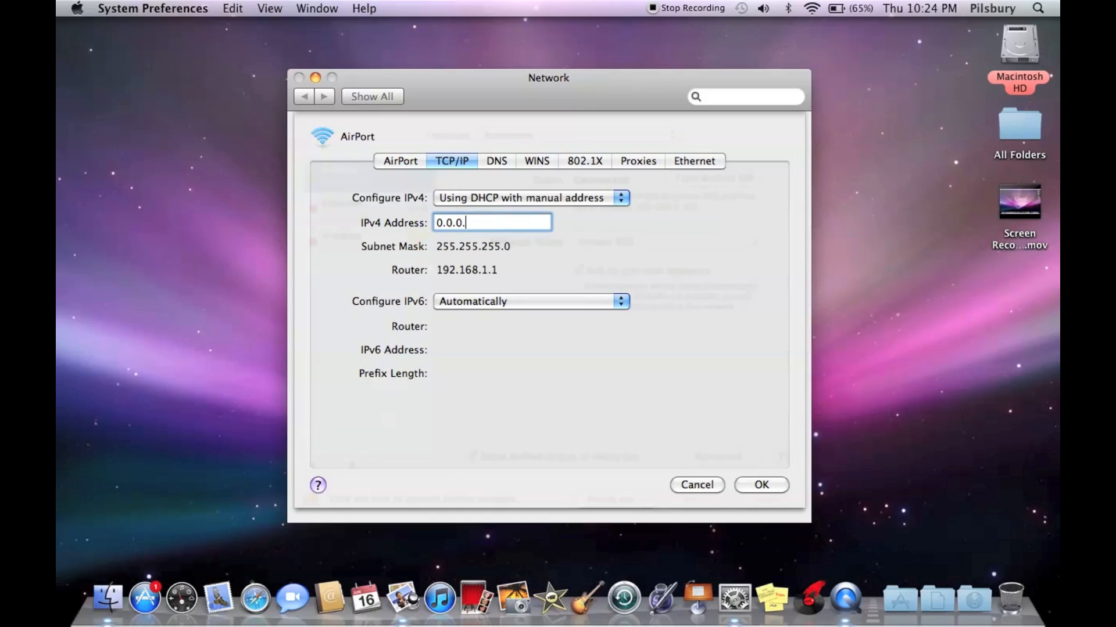
# Enter the manual IPv4 address 192.168.1.5 and confirm, returning to all preference panes.
pyautogui.write('192.1')
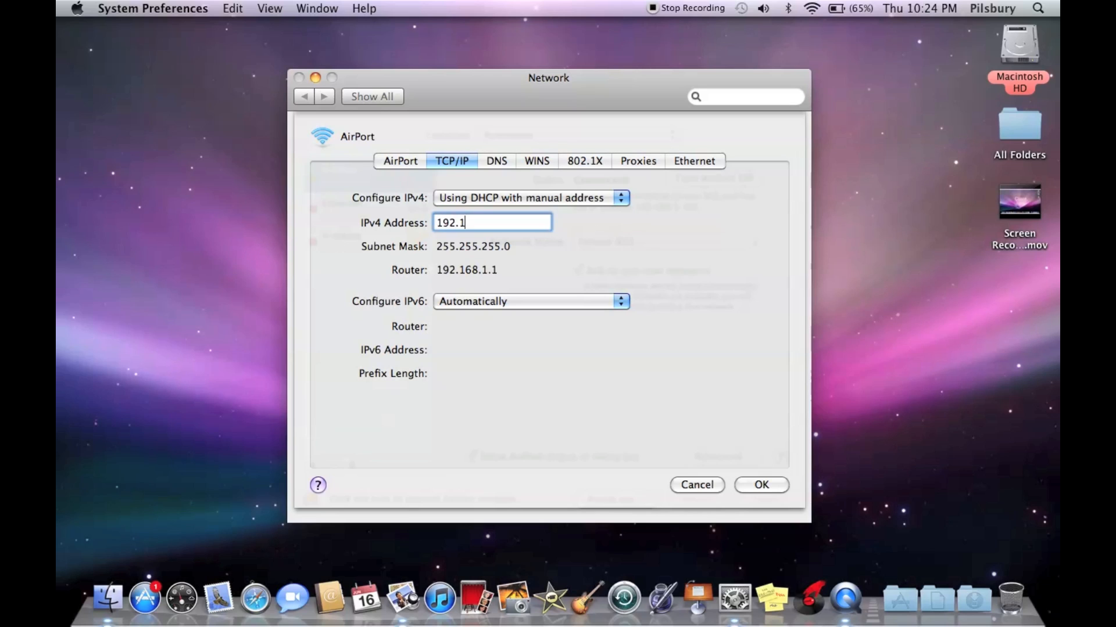
pyautogui.write('68.1.')
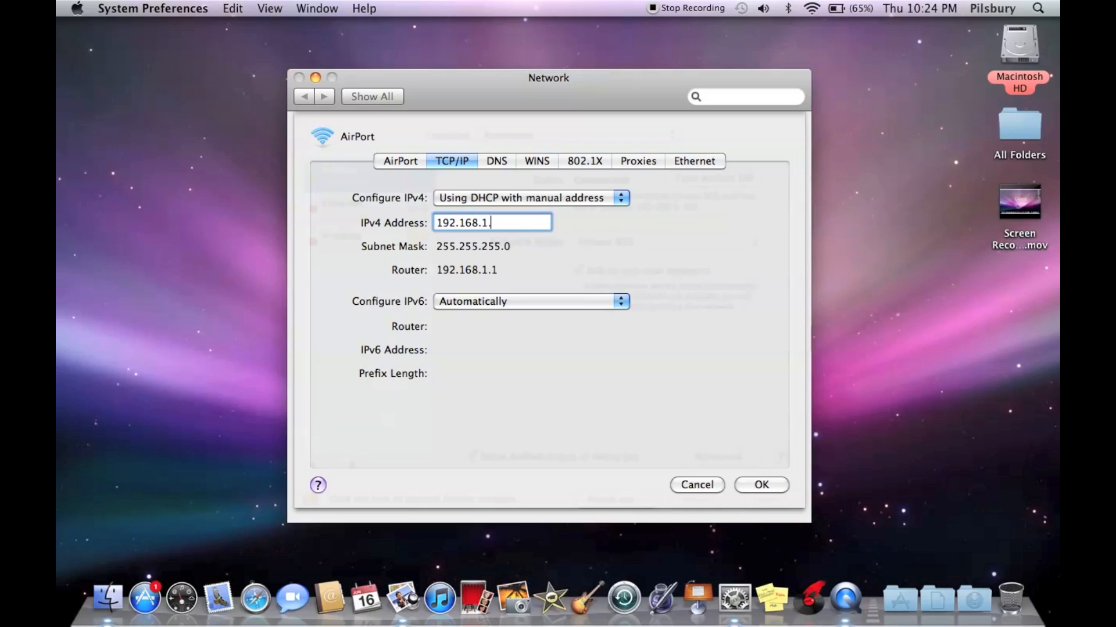
pyautogui.click(760, 485)
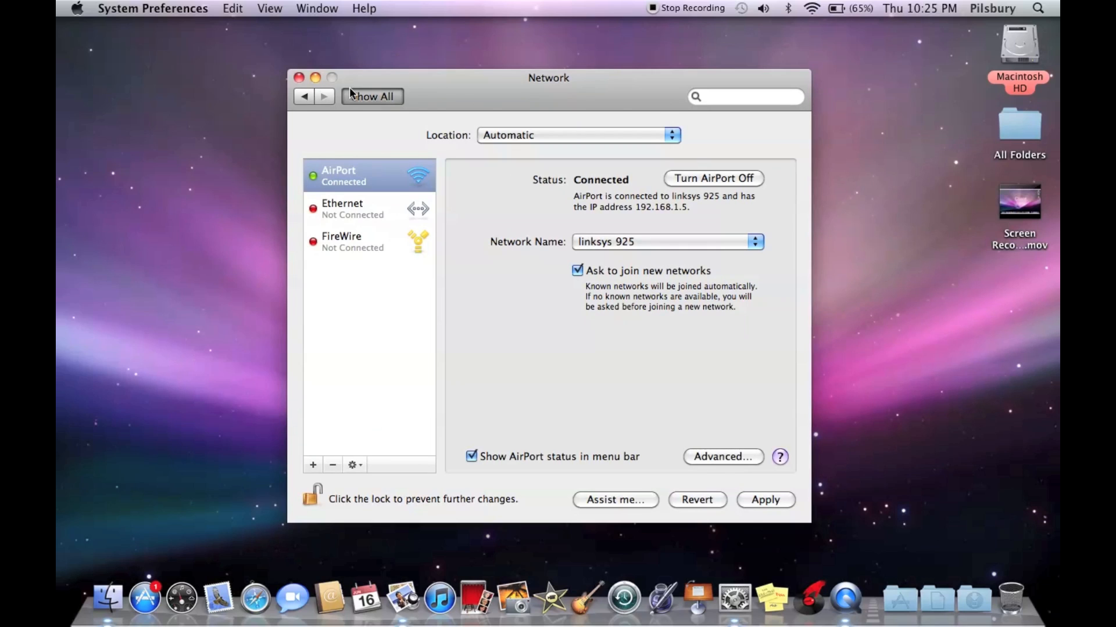
pyautogui.click(298, 78)
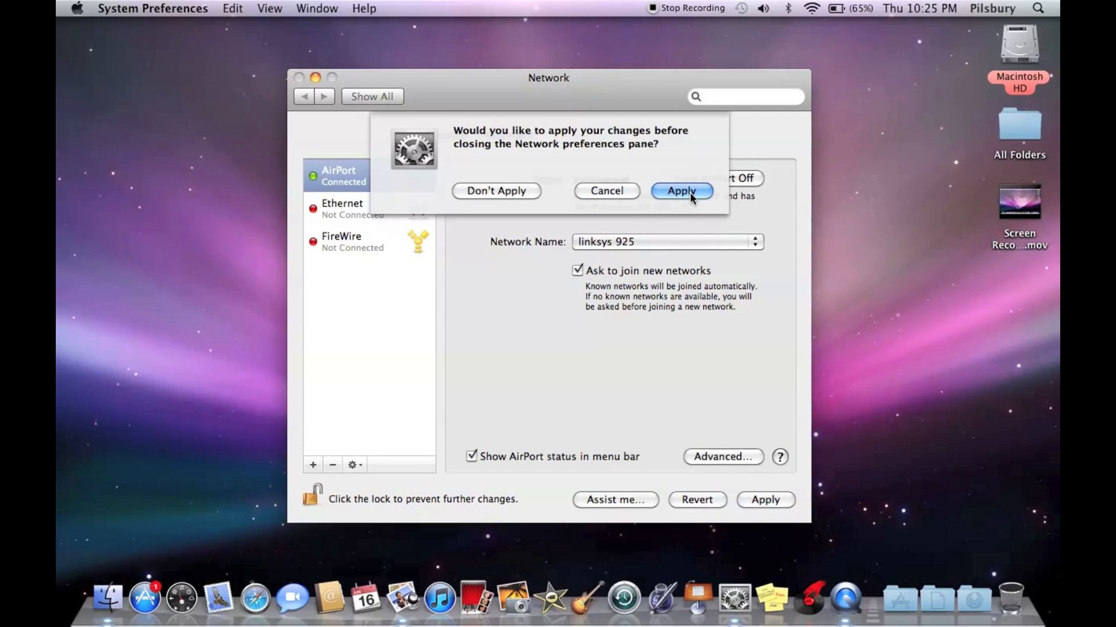
# Apply the network changes, then turn on Remote Management in the Sharing pane.
pyautogui.click(679, 190)
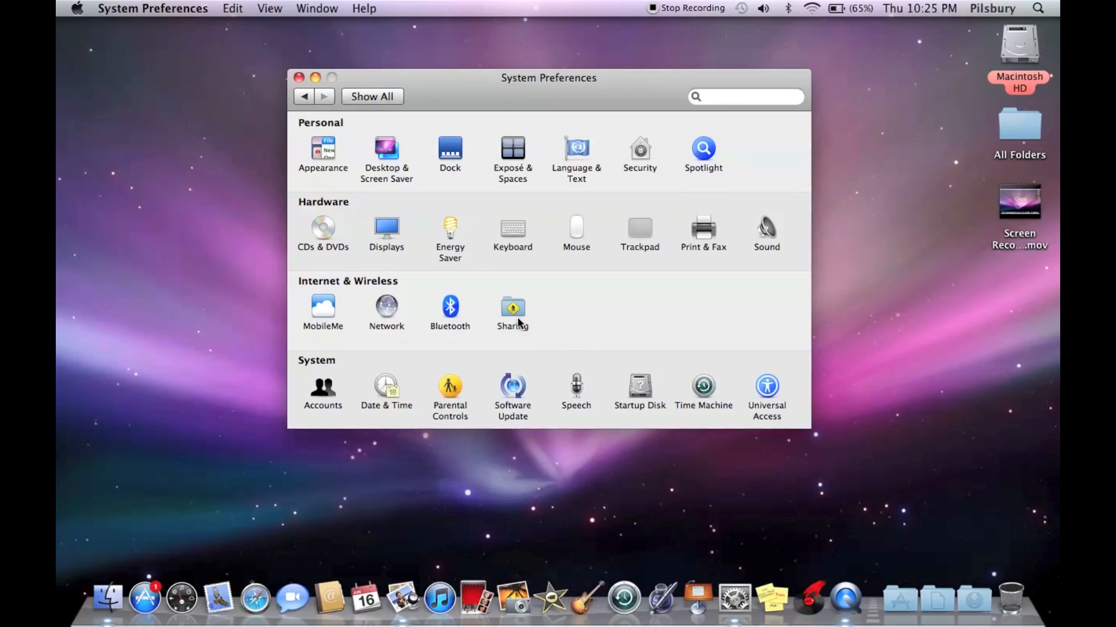
pyautogui.click(512, 308)
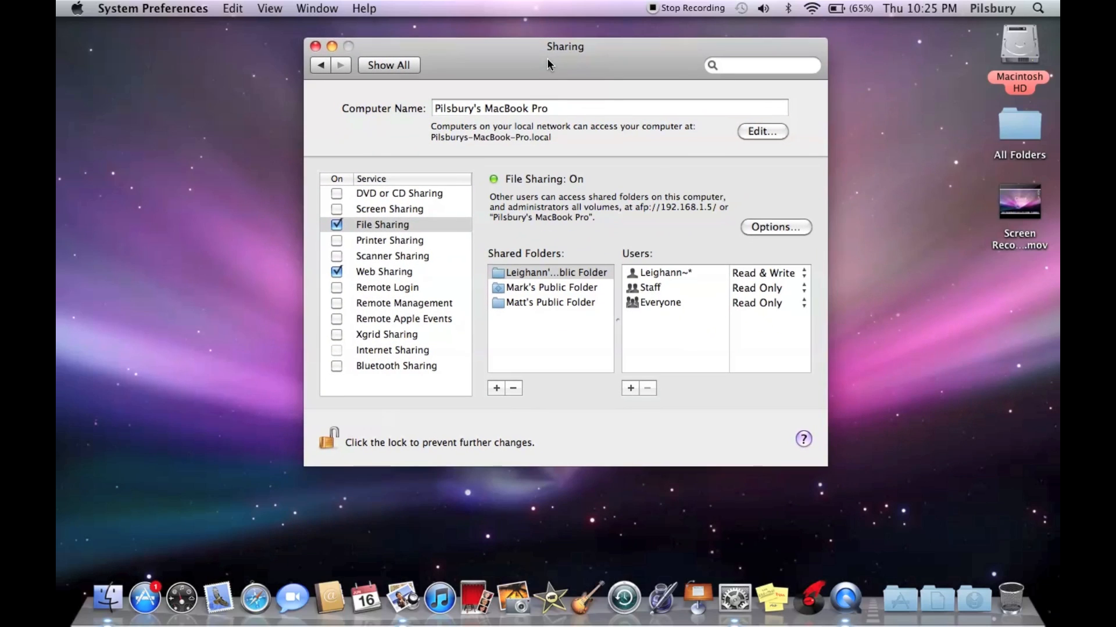
pyautogui.click(403, 302)
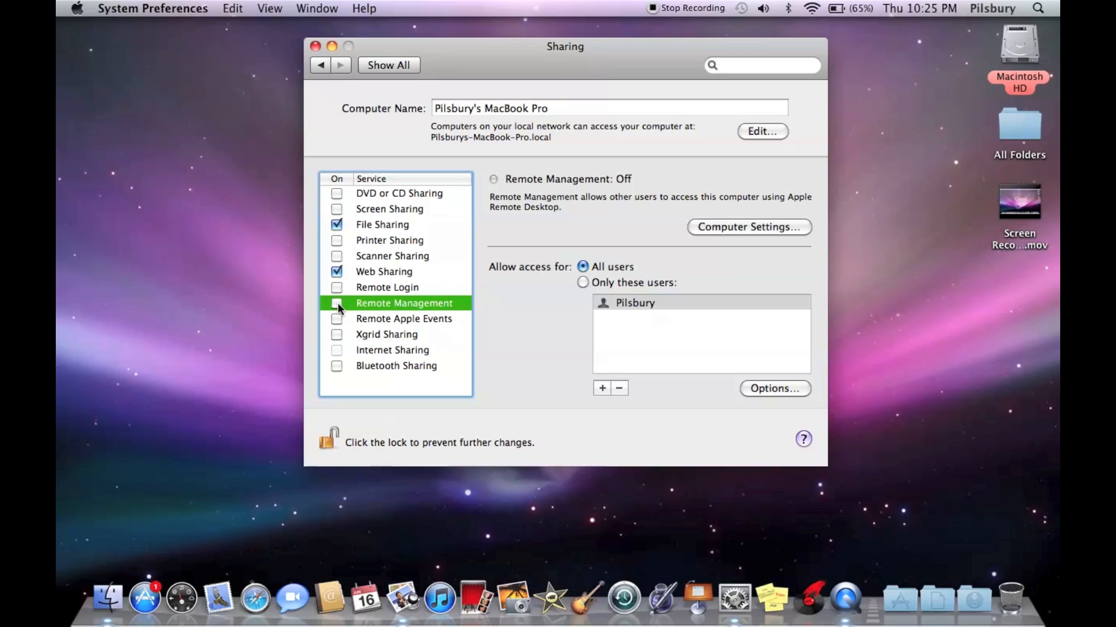
pyautogui.click(336, 303)
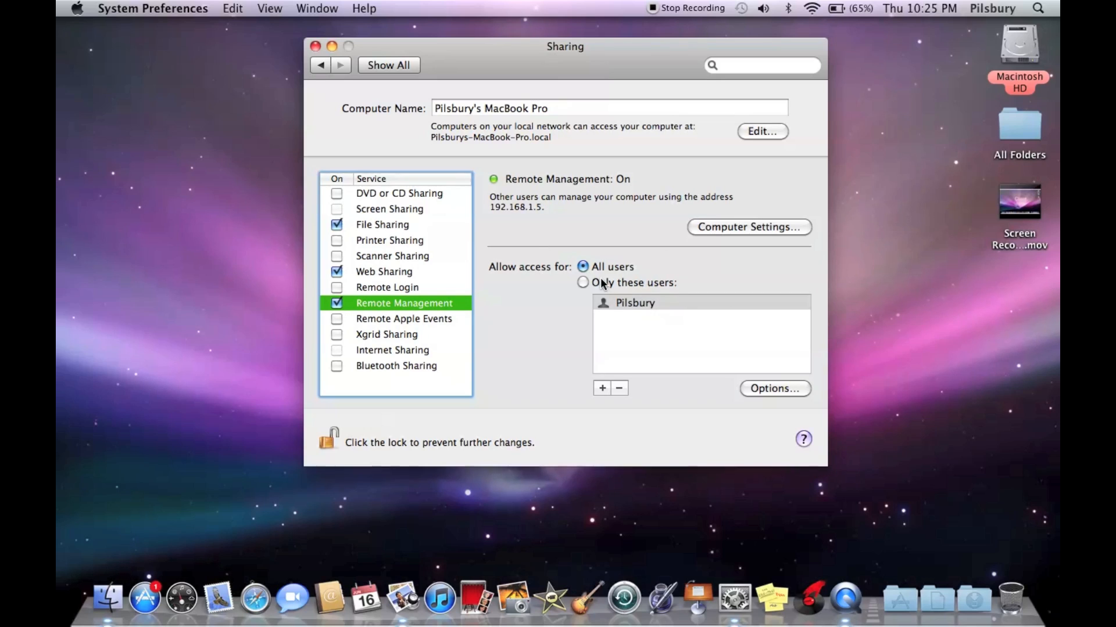
# Limit access to specific users and add user Matt with his access permissions.
pyautogui.click(582, 282)
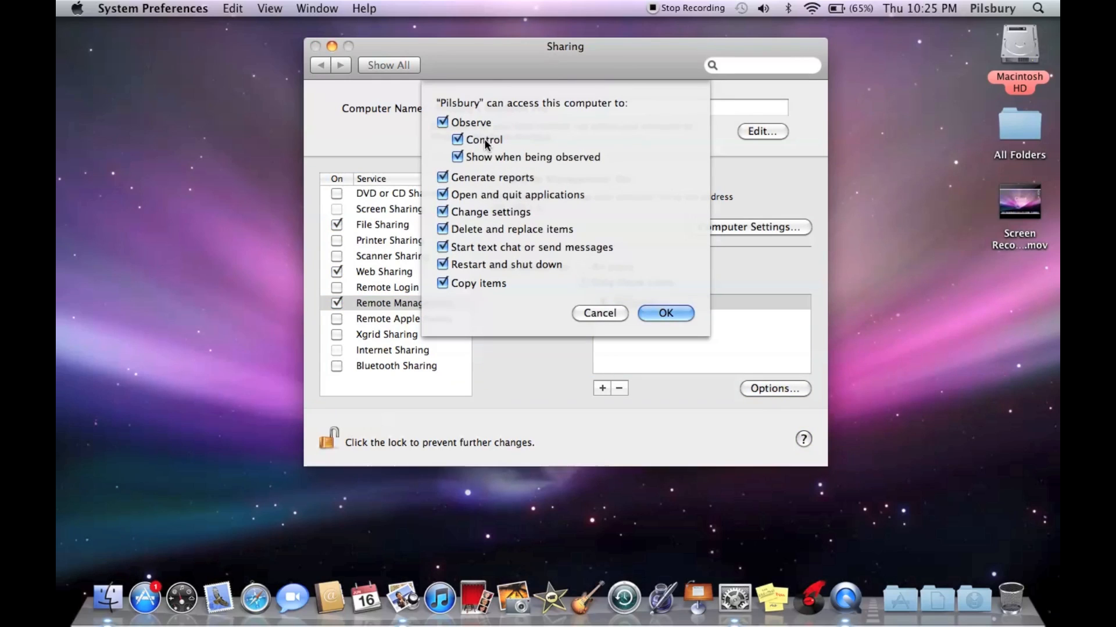
pyautogui.click(457, 139)
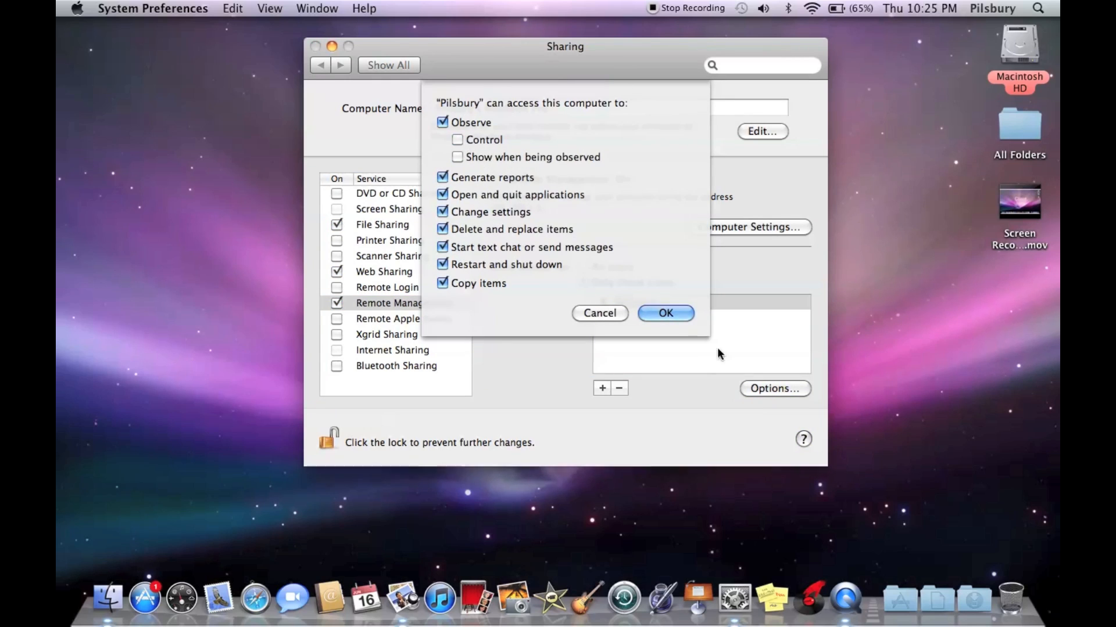
pyautogui.click(664, 312)
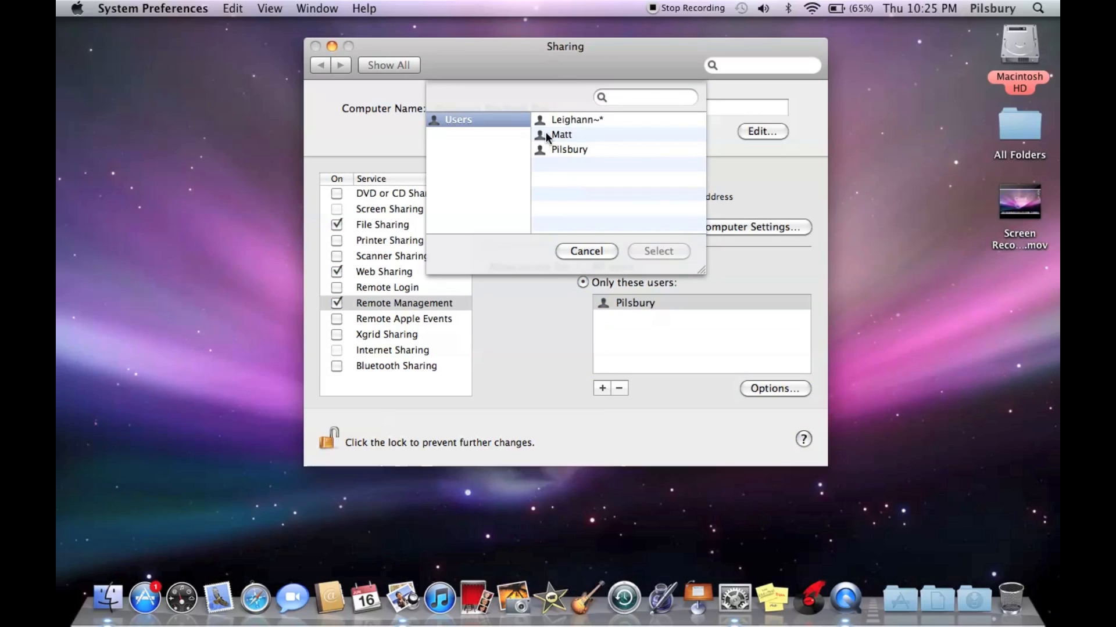
pyautogui.click(657, 251)
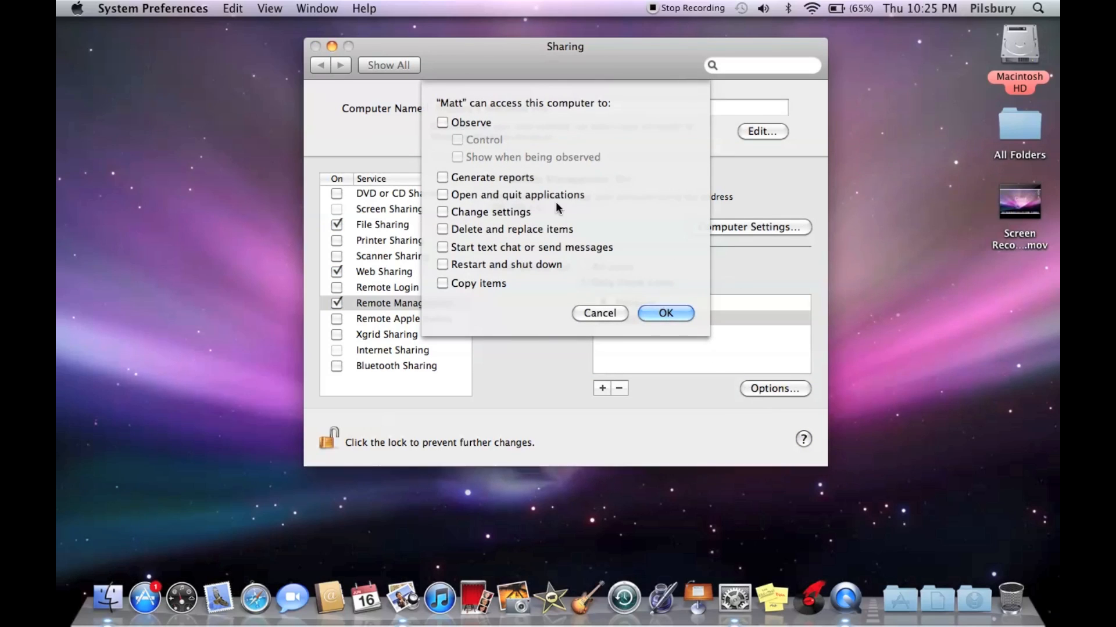
pyautogui.click(664, 313)
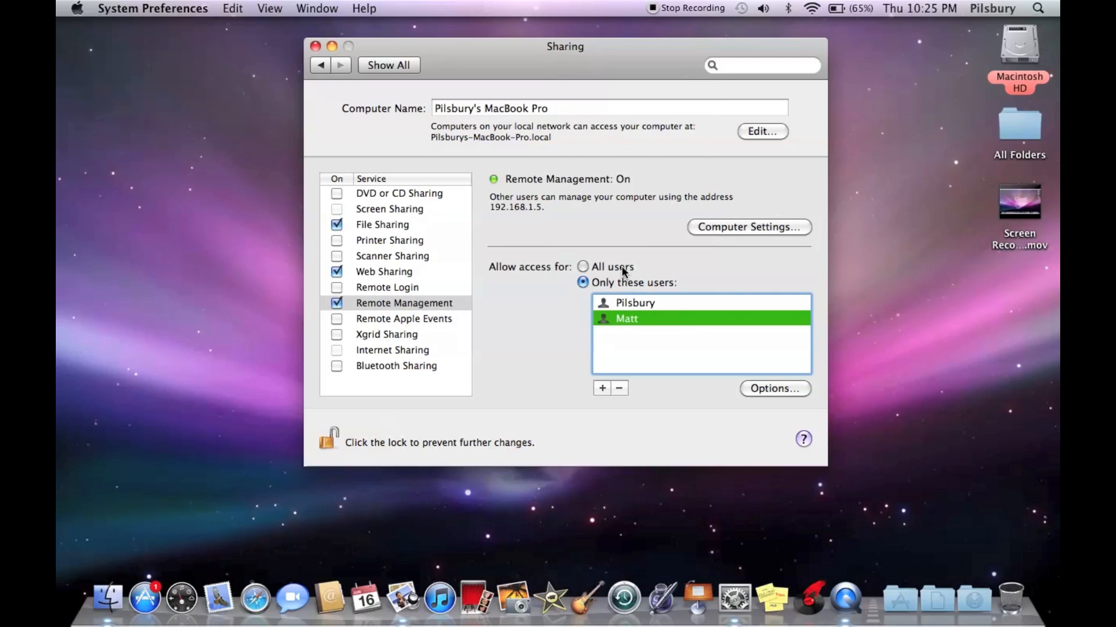
# Allow access for all users and confirm full permissions for all local users.
pyautogui.click(582, 266)
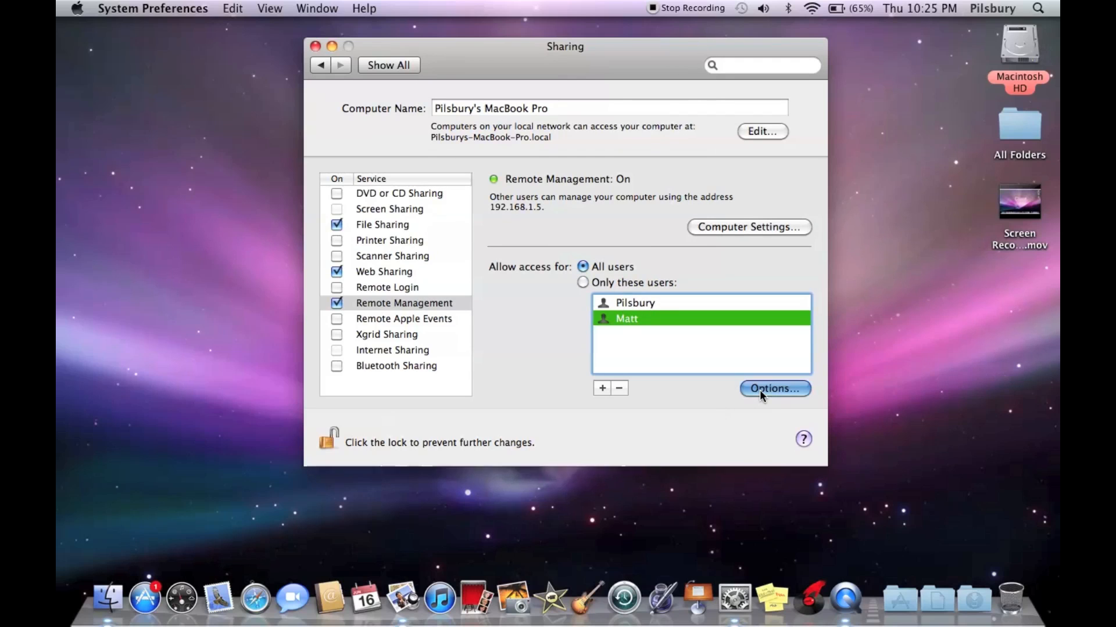
pyautogui.click(774, 388)
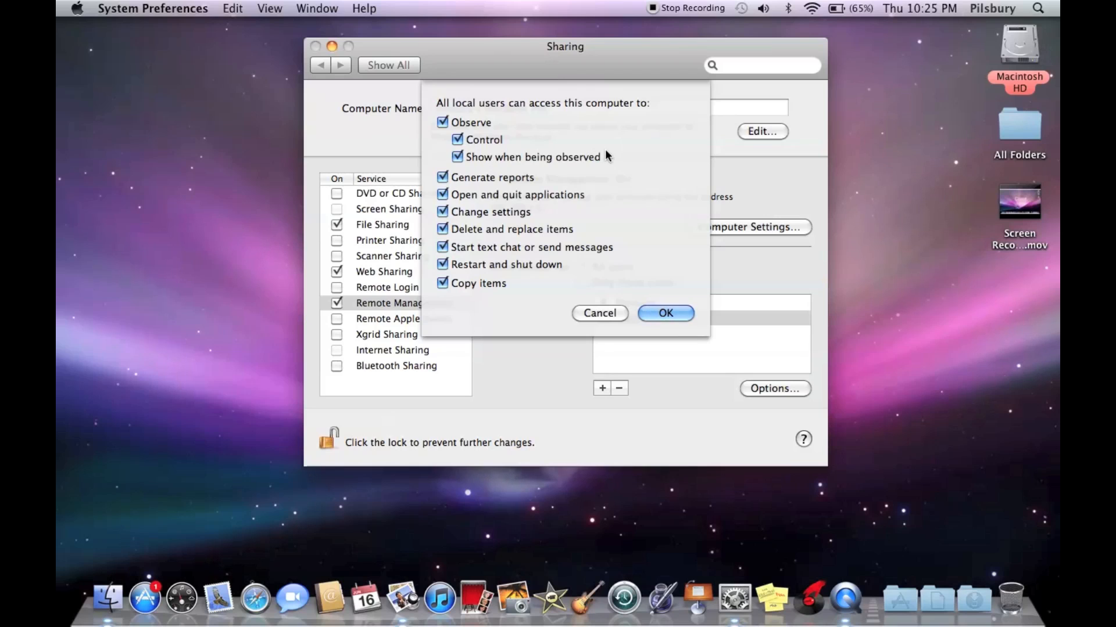
pyautogui.moveTo(530, 207)
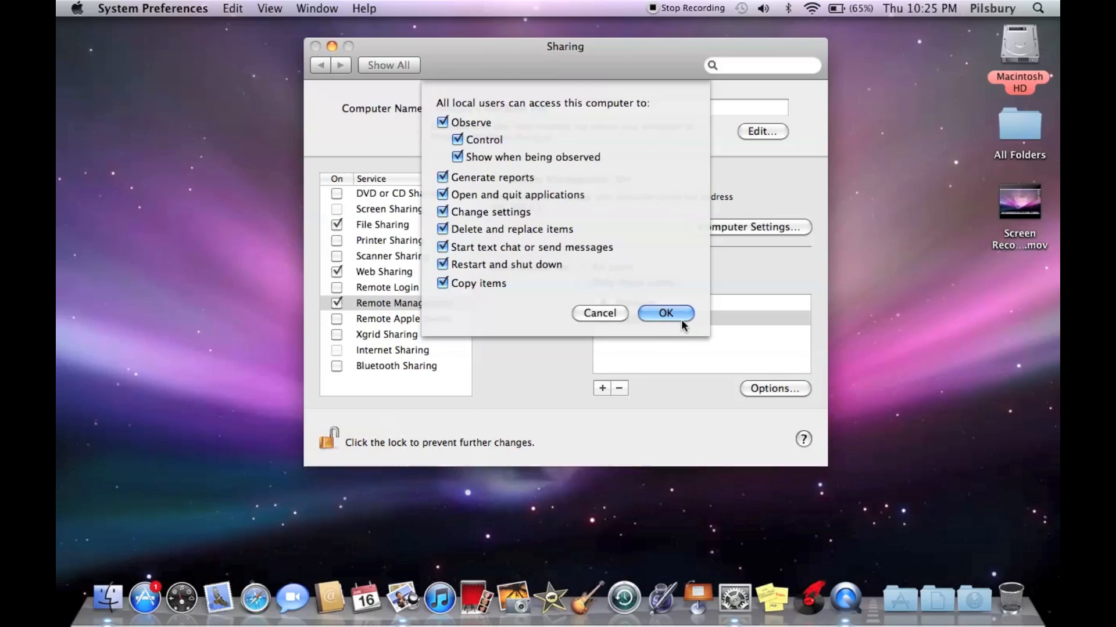
pyautogui.click(664, 312)
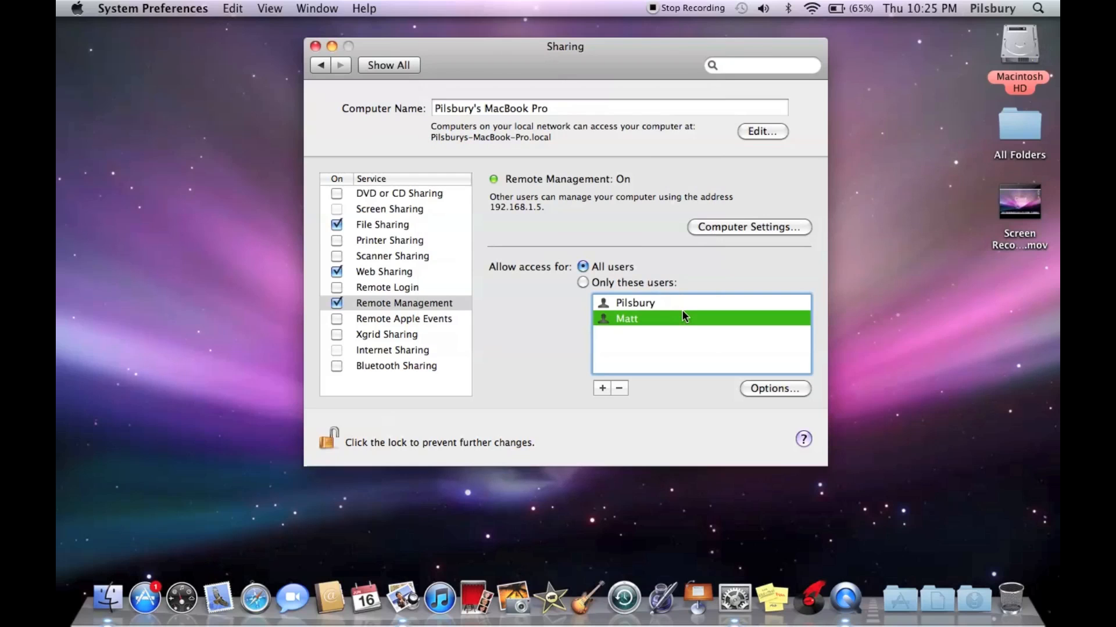
pyautogui.moveTo(580, 211)
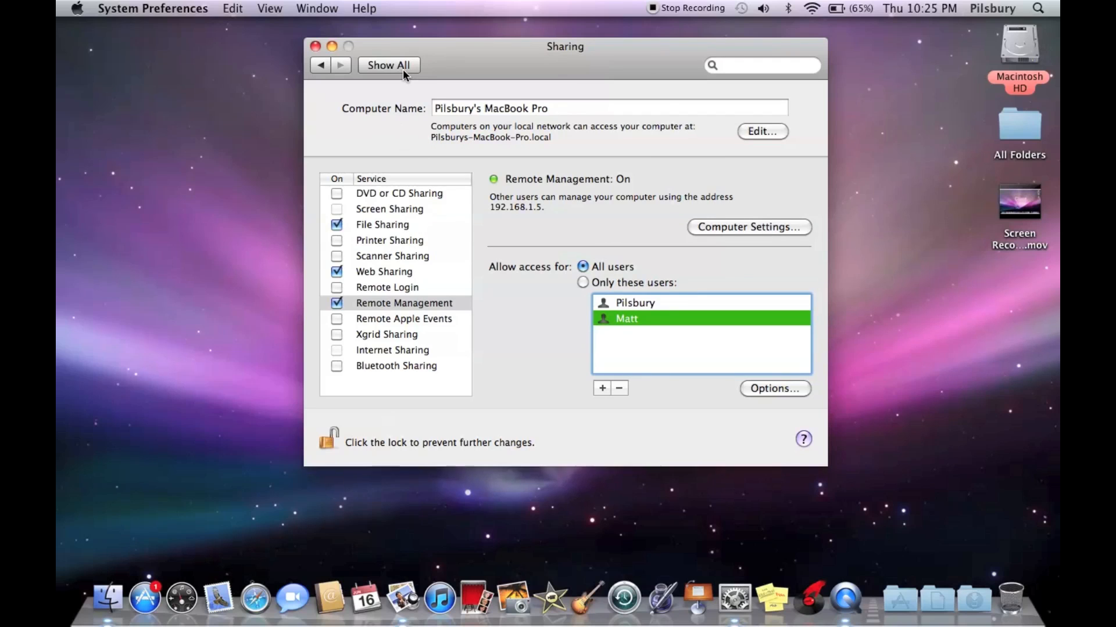
# Recheck the AirPort TCP/IP address 192.168.1.5 in Network > Advanced, then quit System Preferences.
pyautogui.click(388, 65)
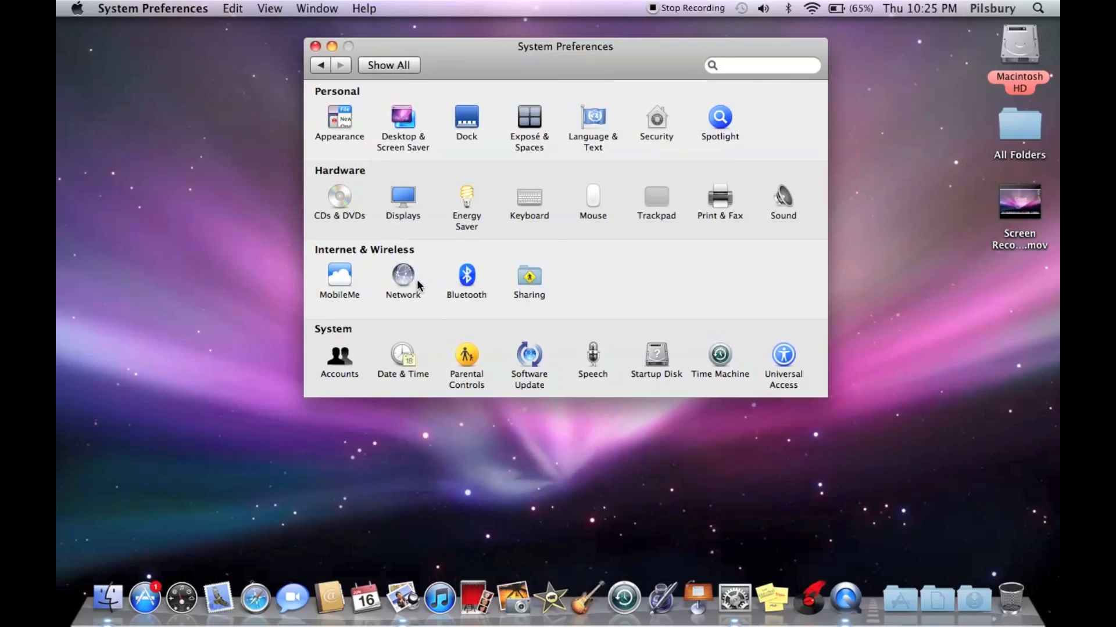
pyautogui.click(402, 277)
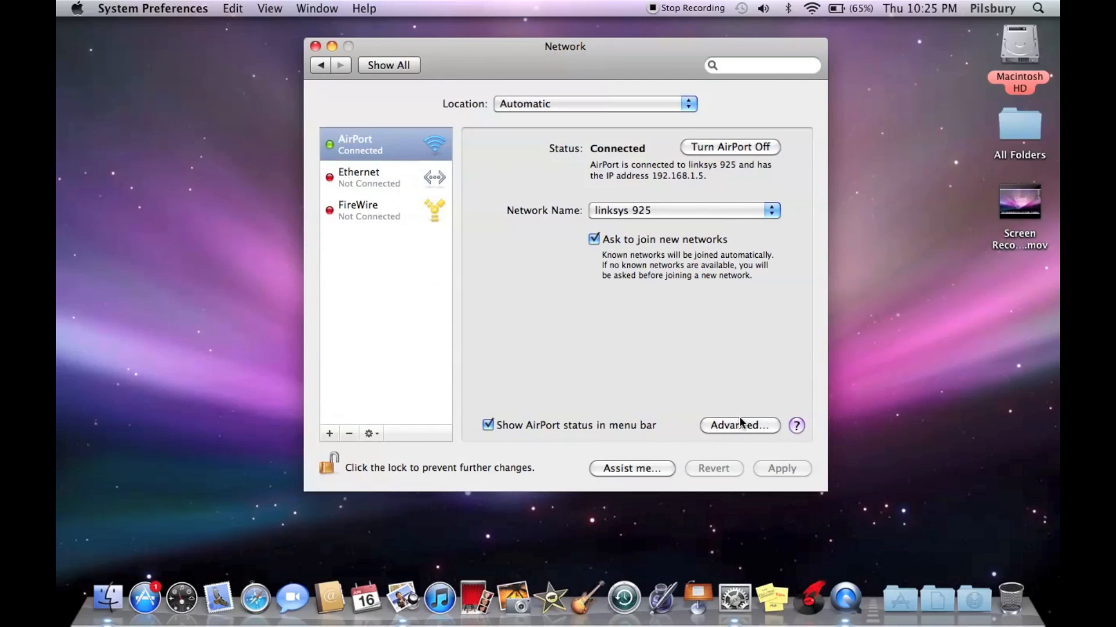
pyautogui.click(739, 425)
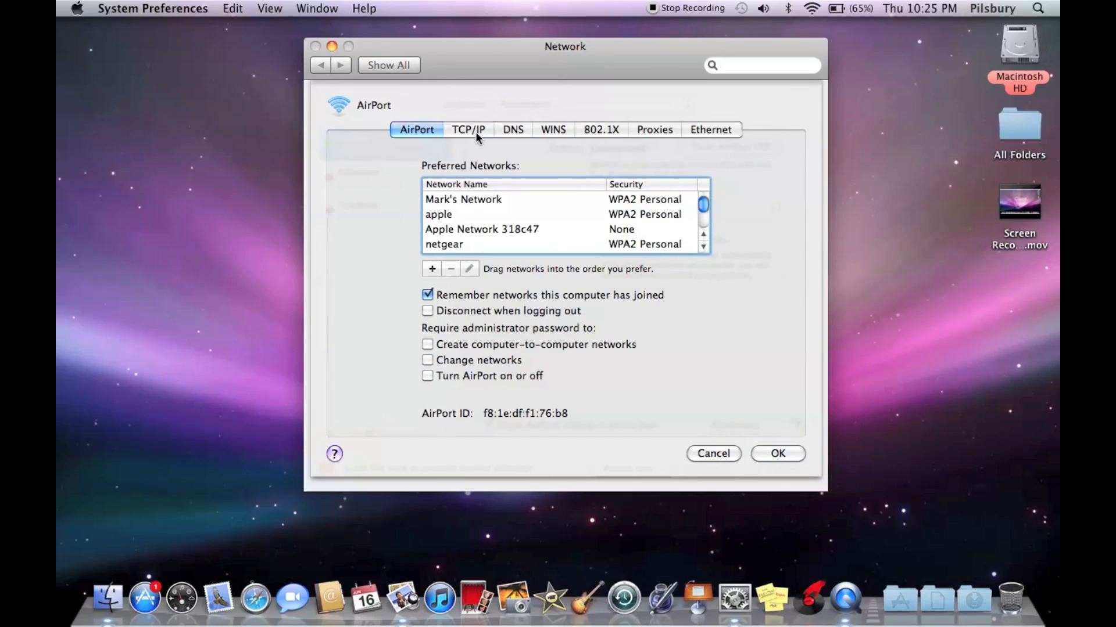
pyautogui.click(467, 129)
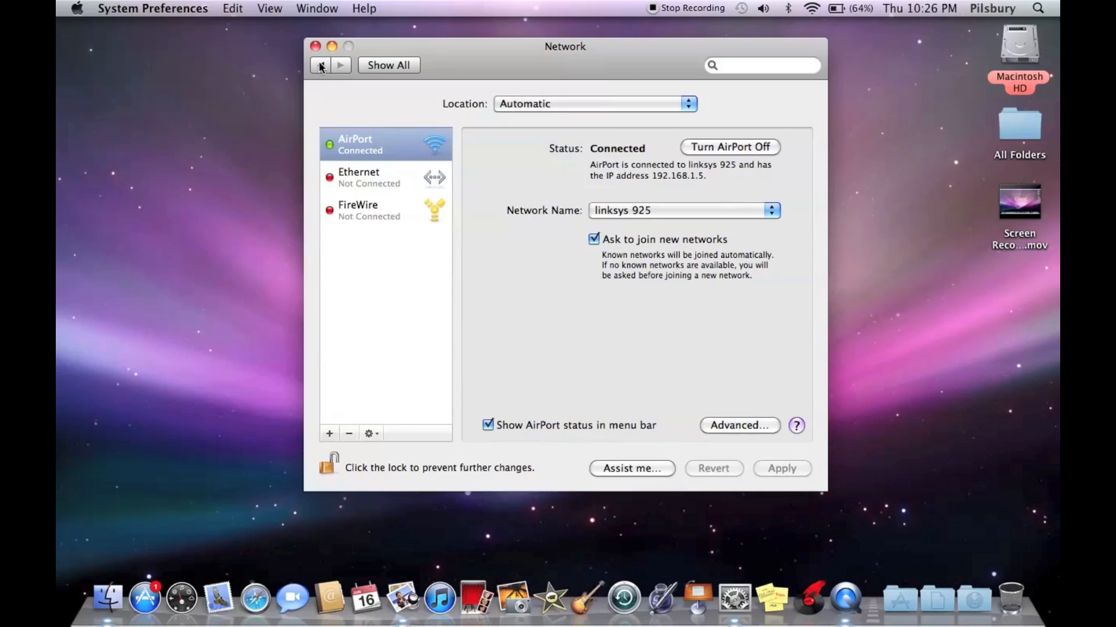
pyautogui.click(315, 46)
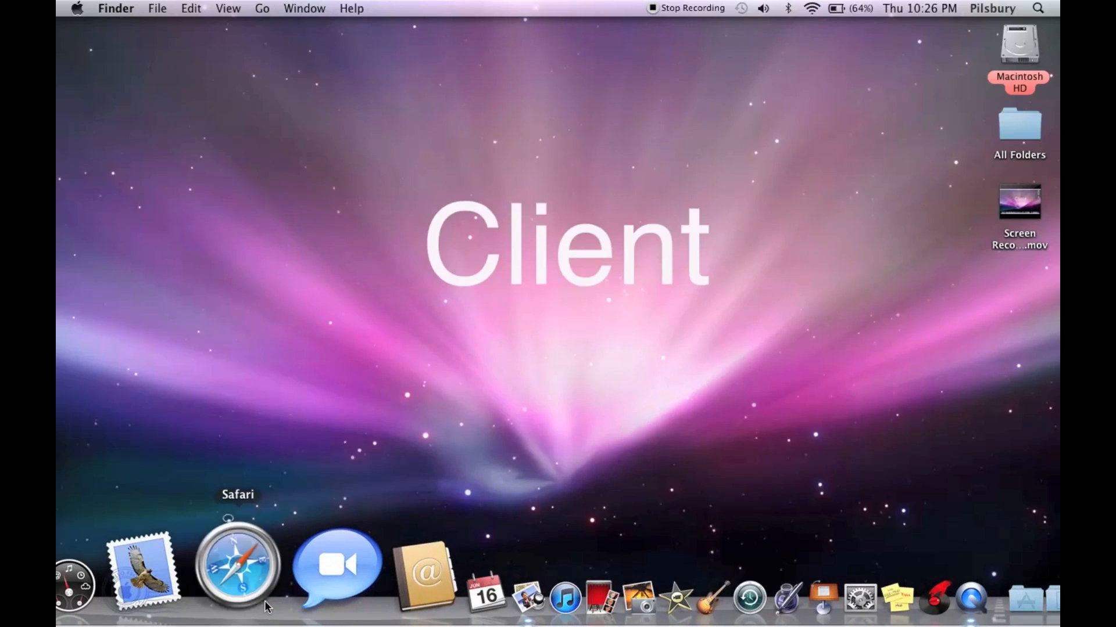
# Launch Safari and log in to the router at 192.168.1.1 as admin.
pyautogui.click(237, 566)
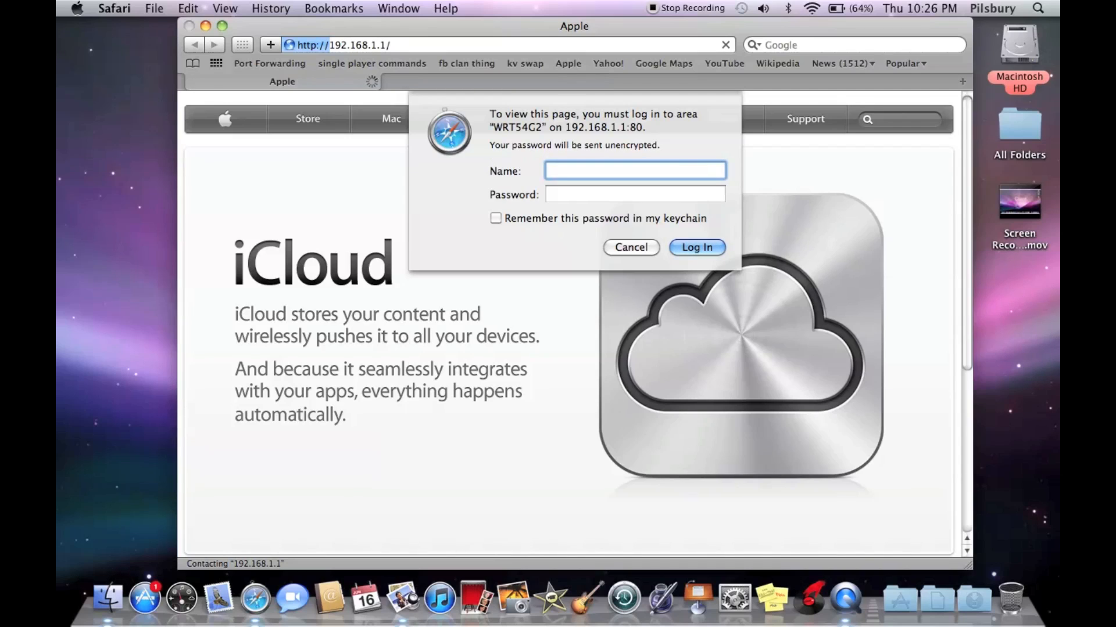
pyautogui.write('admin')
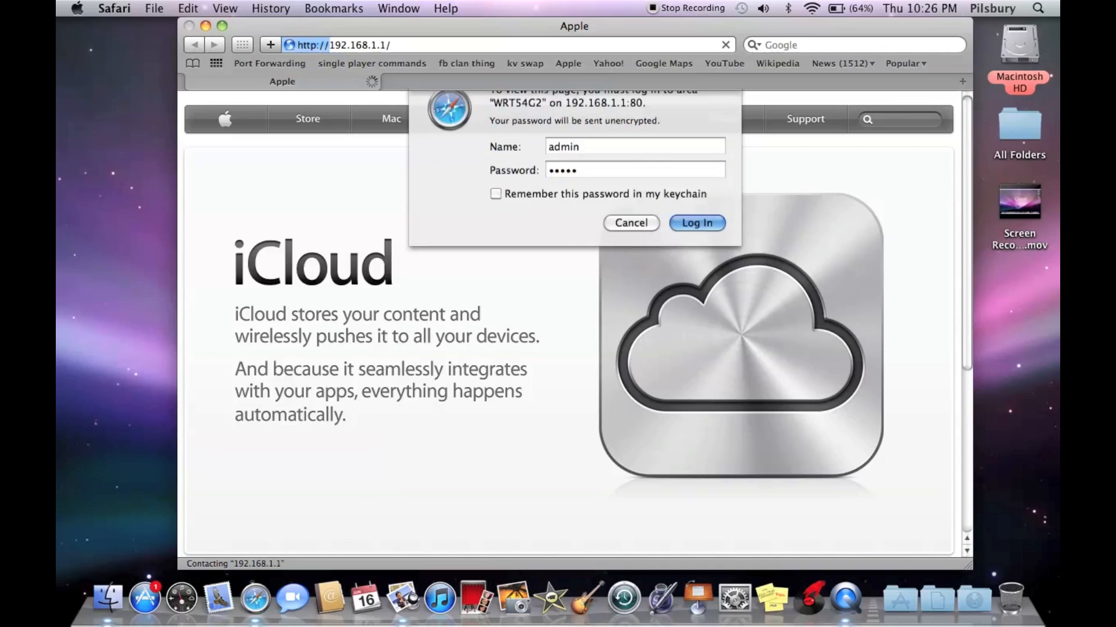
pyautogui.click(696, 223)
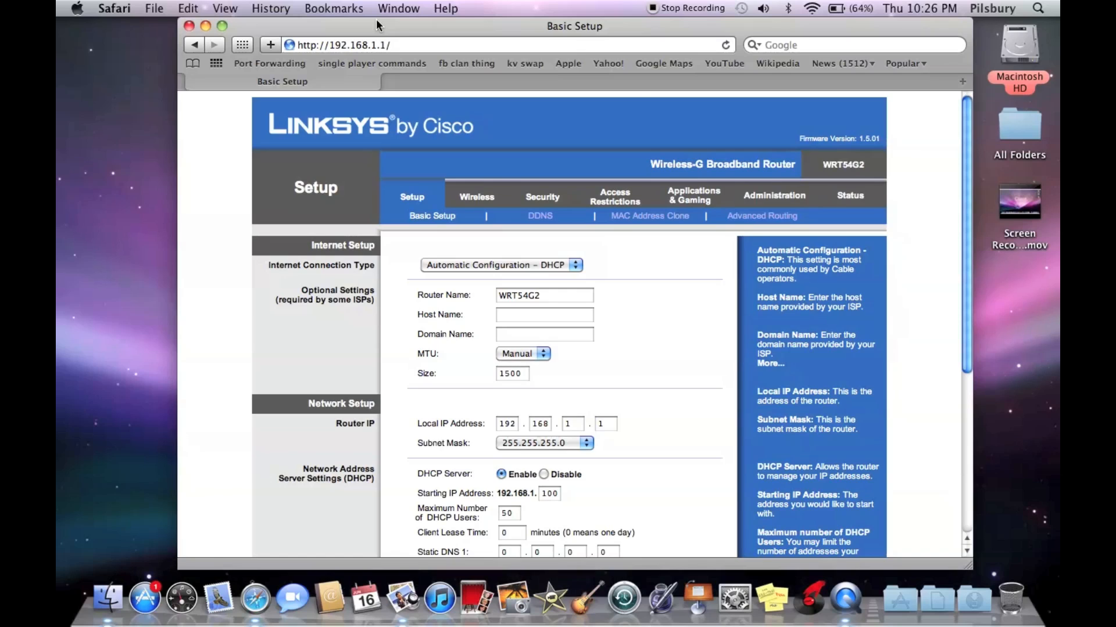
pyautogui.moveTo(579, 190)
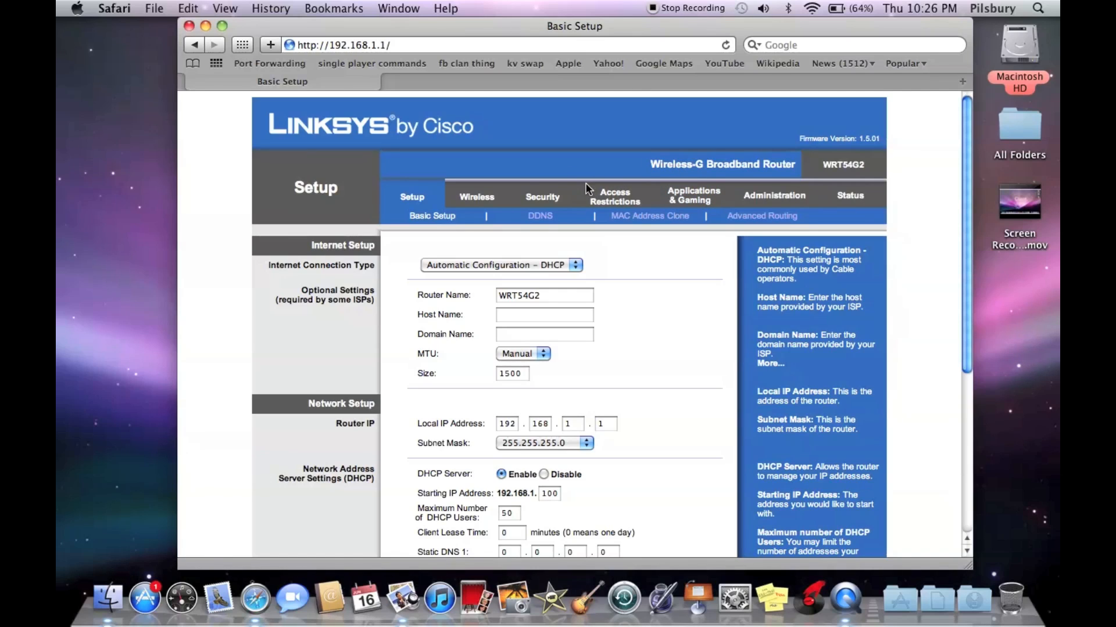
# In a new tab, go to PortForward.com and choose the Linksys WRT54G2 router guide.
pyautogui.click(270, 45)
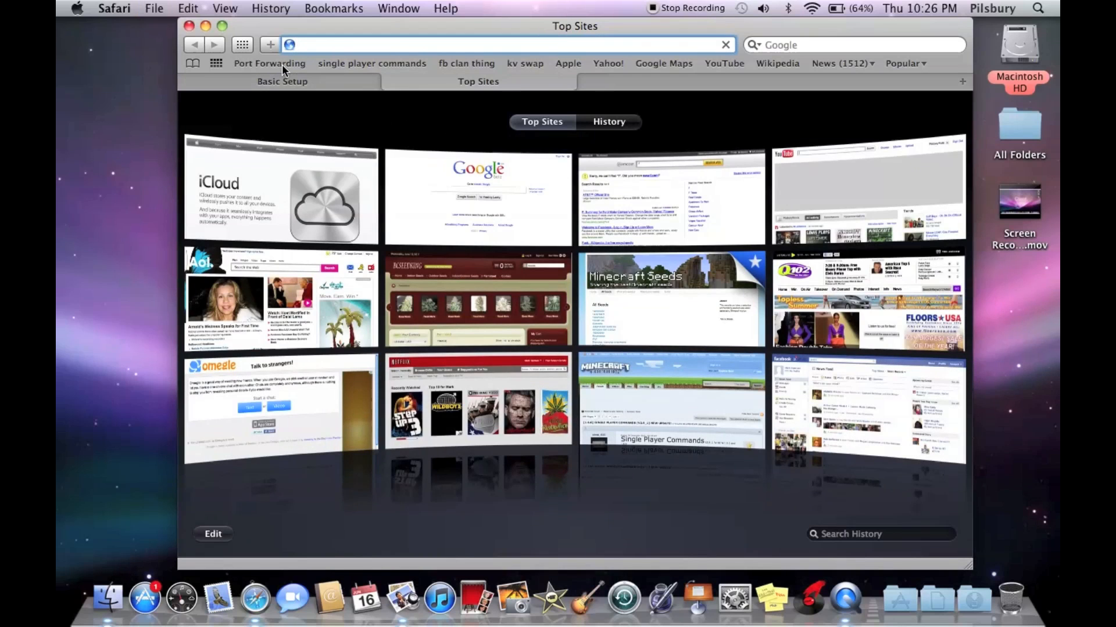
pyautogui.click(268, 63)
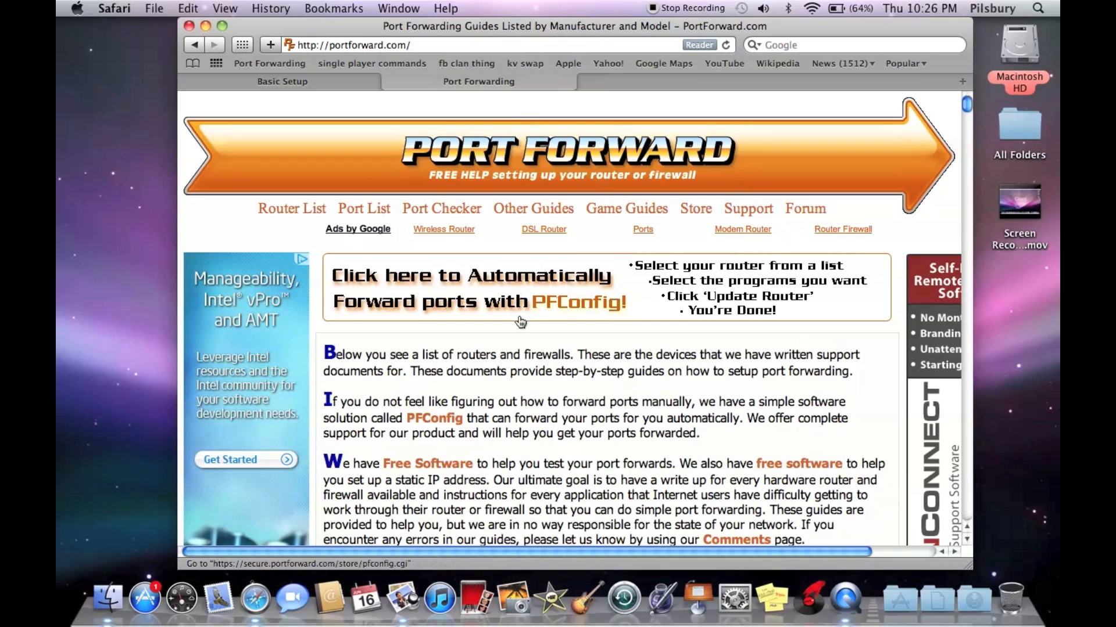
pyautogui.scroll(-3)
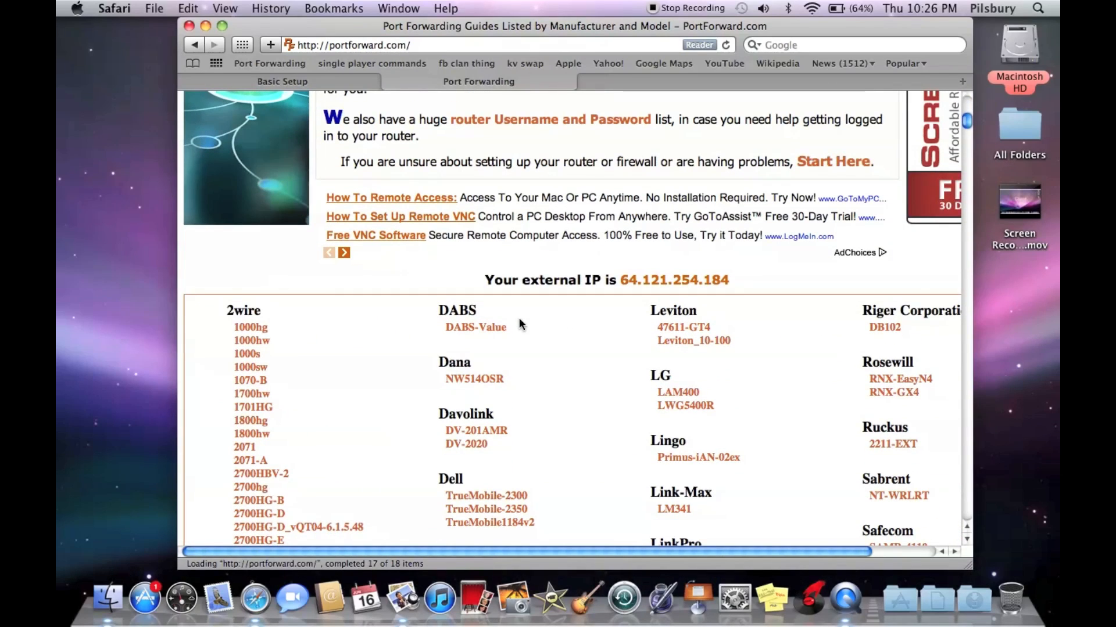
pyautogui.scroll(-3)
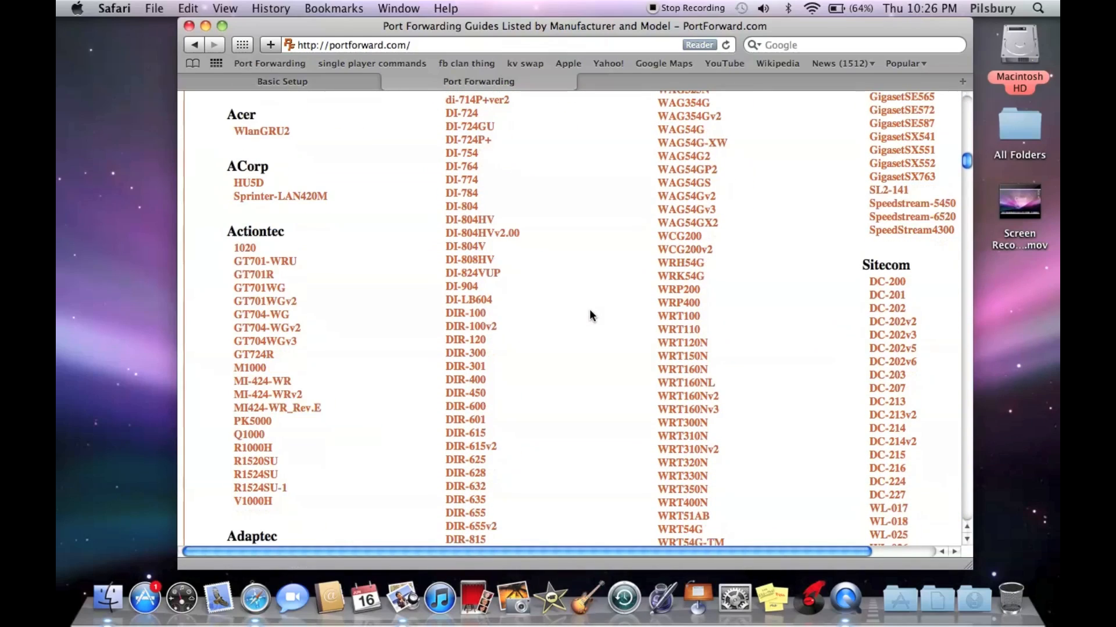
pyautogui.scroll(-3)
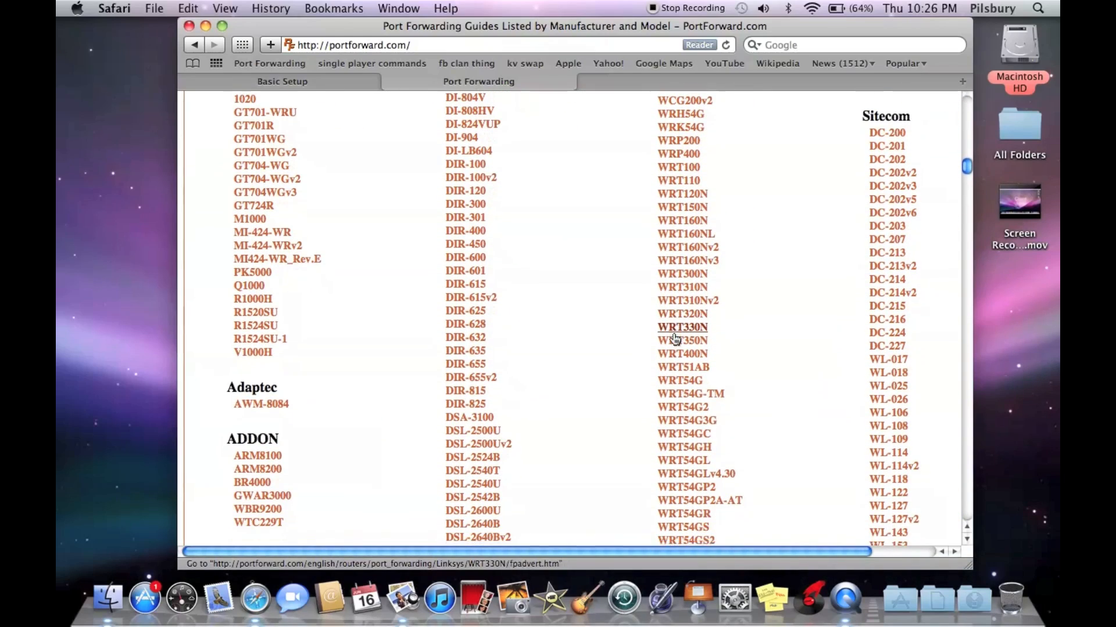
pyautogui.click(681, 398)
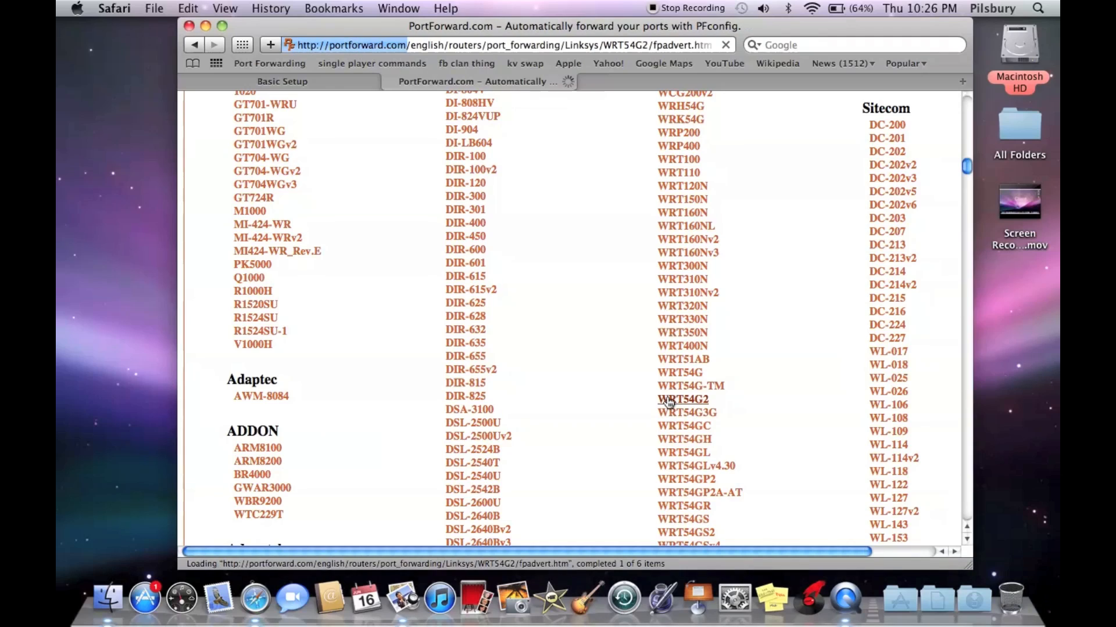
pyautogui.click(682, 399)
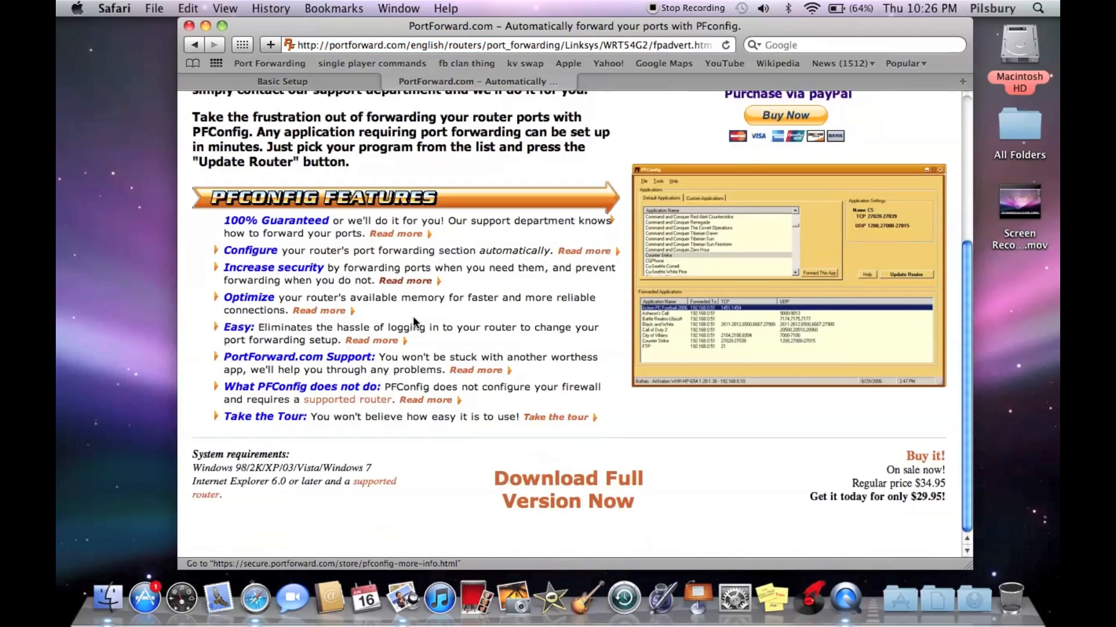
# Skip past the ad to reach the WRT54G2 guide's application list.
pyautogui.scroll(3)
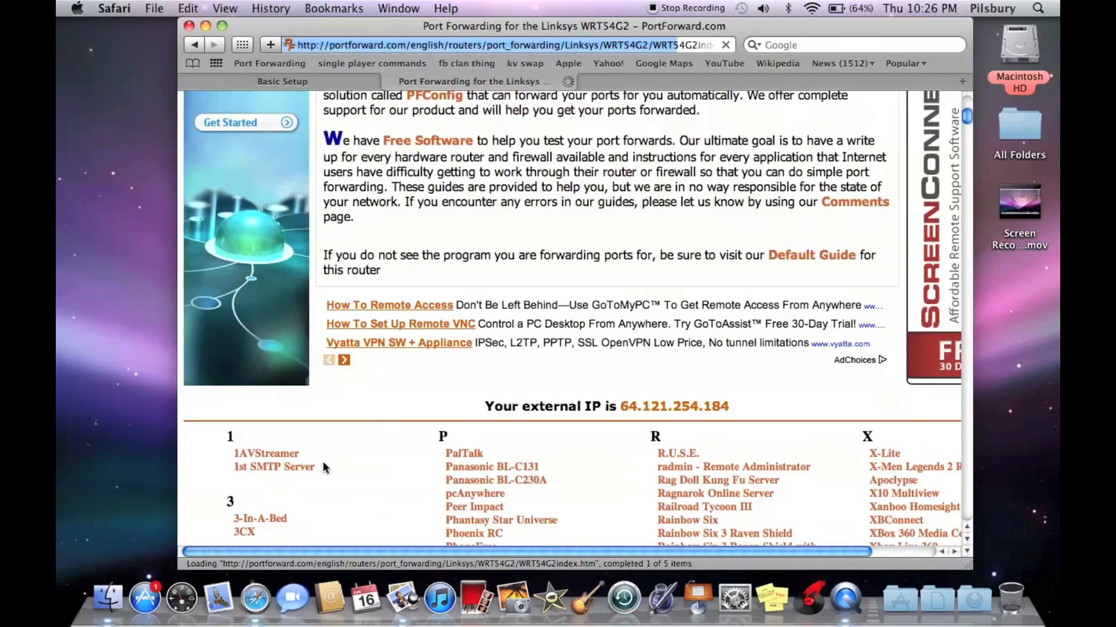
pyautogui.rightClick(323, 466)
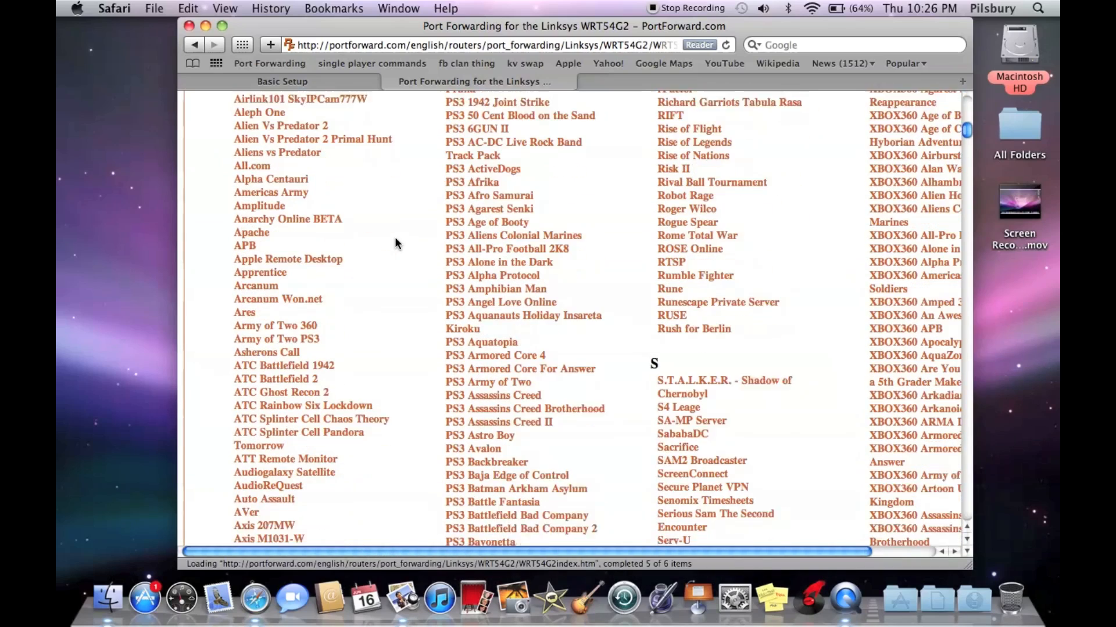
pyautogui.scroll(-3)
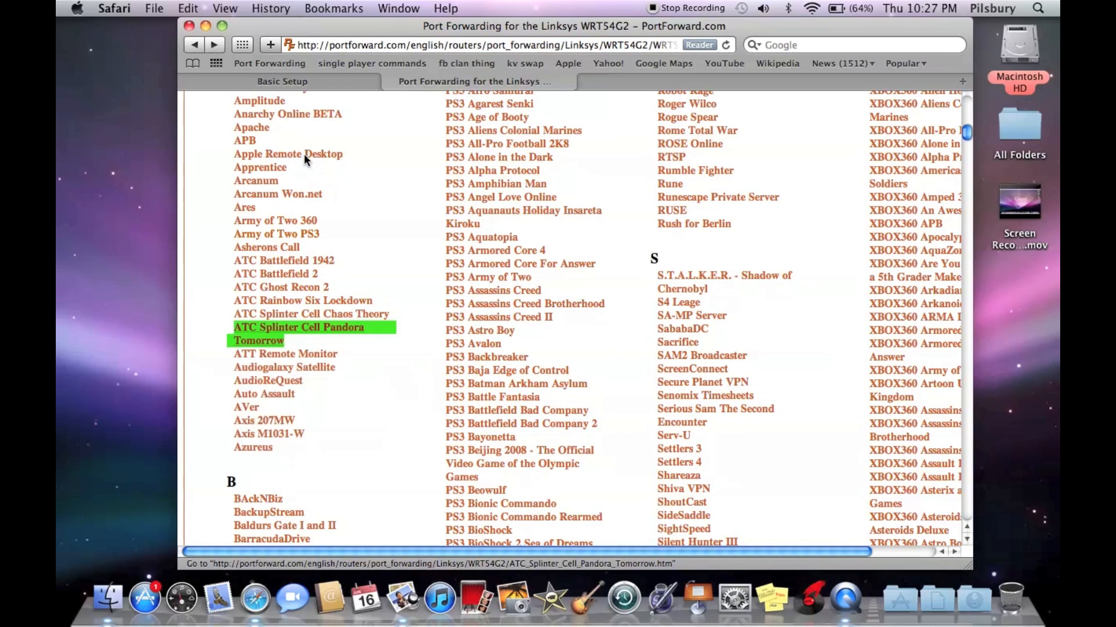
pyautogui.moveTo(279, 158)
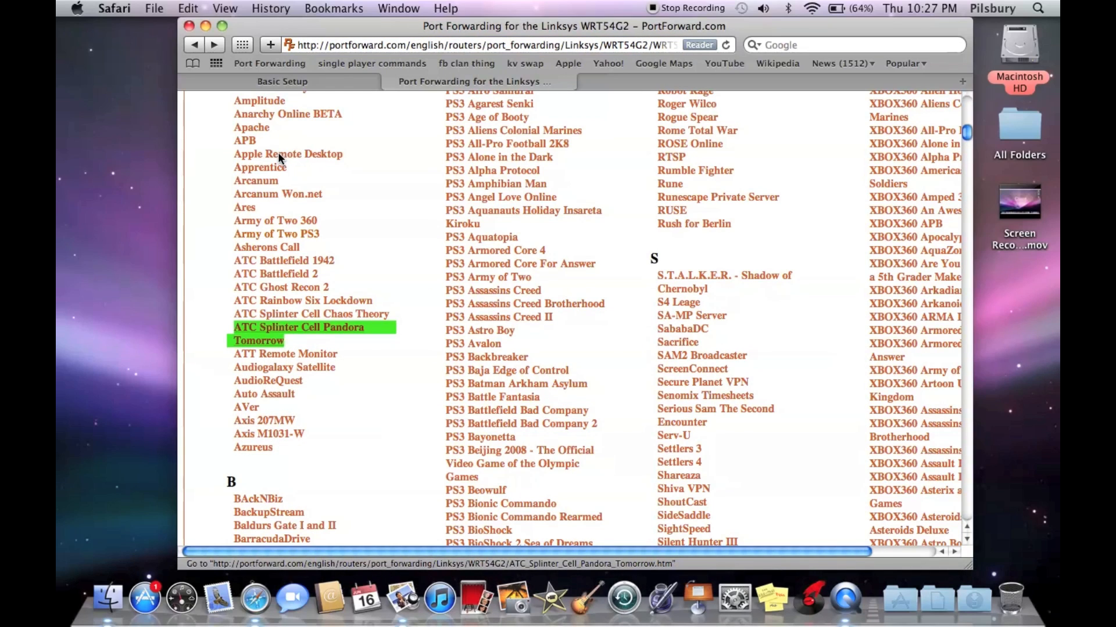
# Review the Apple Remote Desktop guide's ports 3283, 5900 and 5988, then close the tab.
pyautogui.click(287, 154)
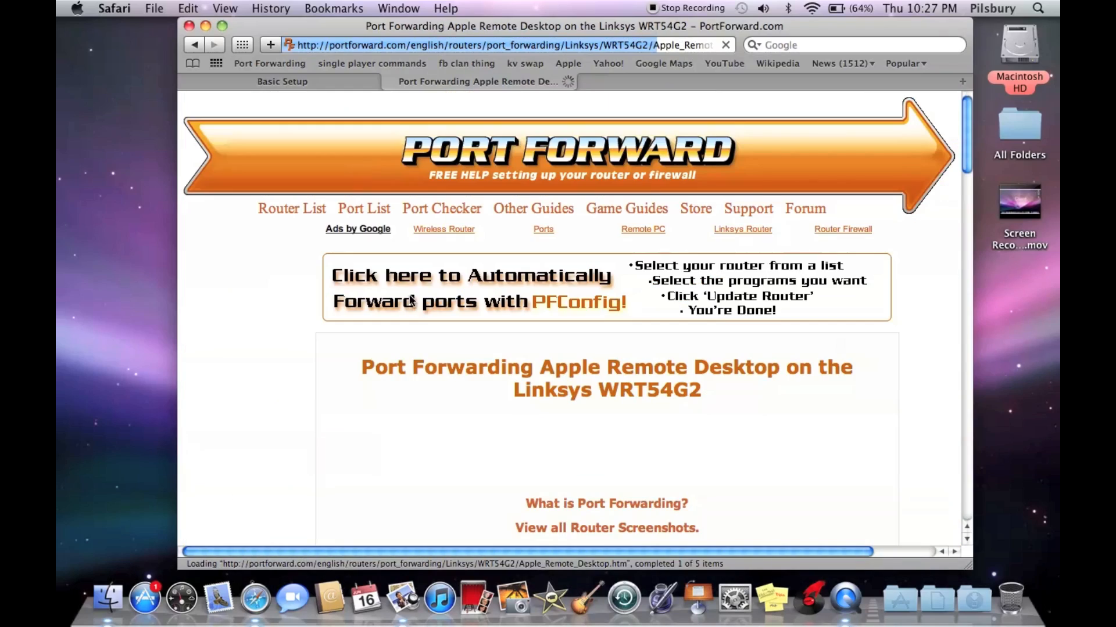
pyautogui.scroll(-3)
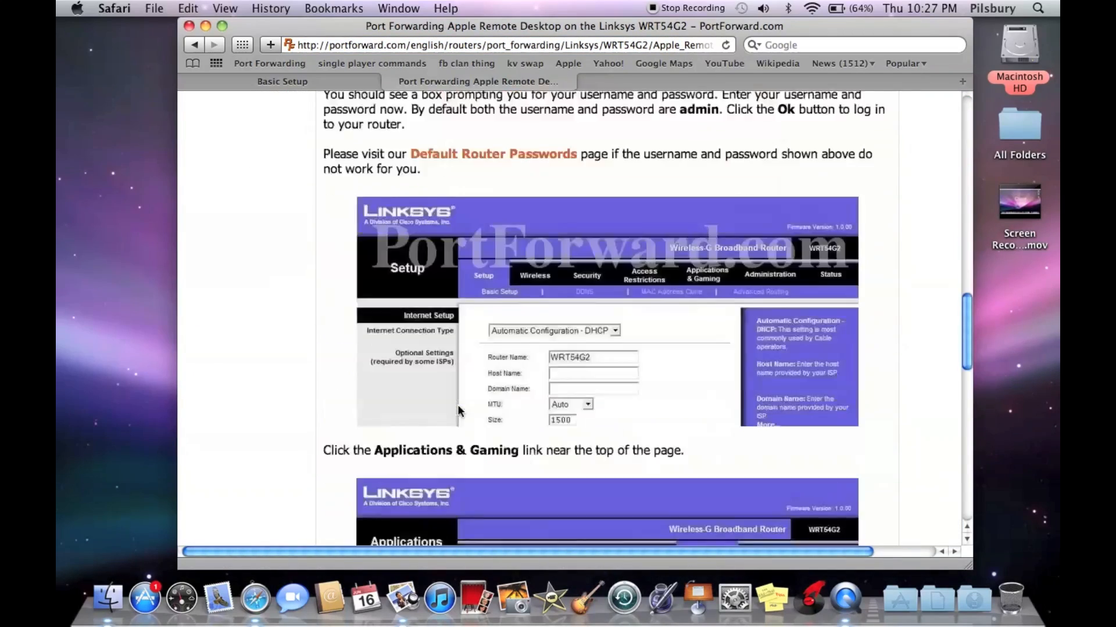
pyautogui.scroll(-3)
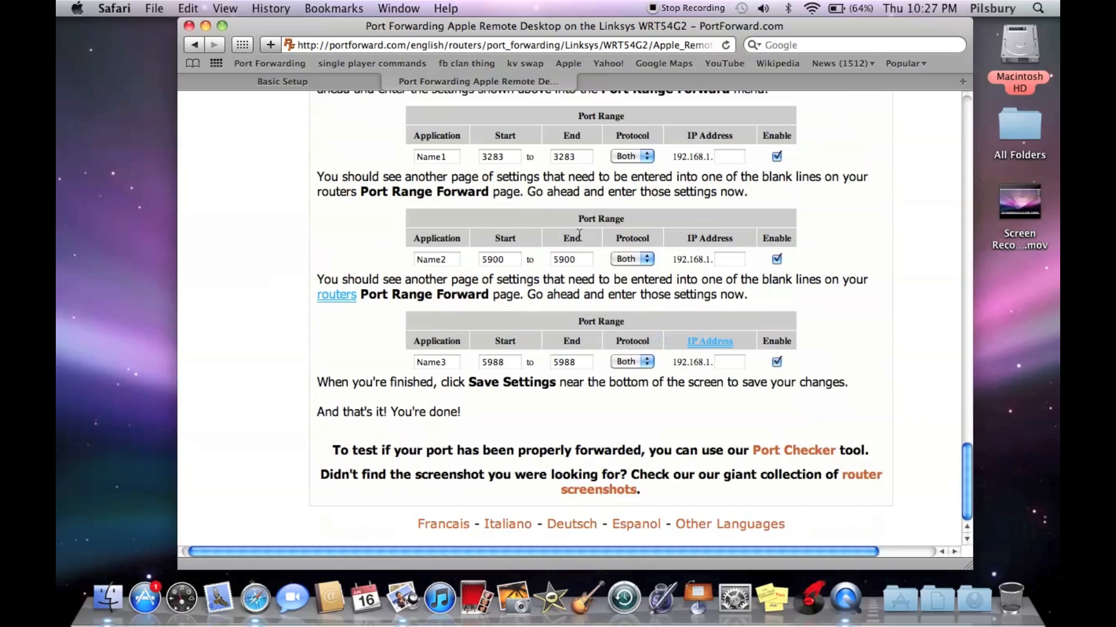
pyautogui.click(281, 82)
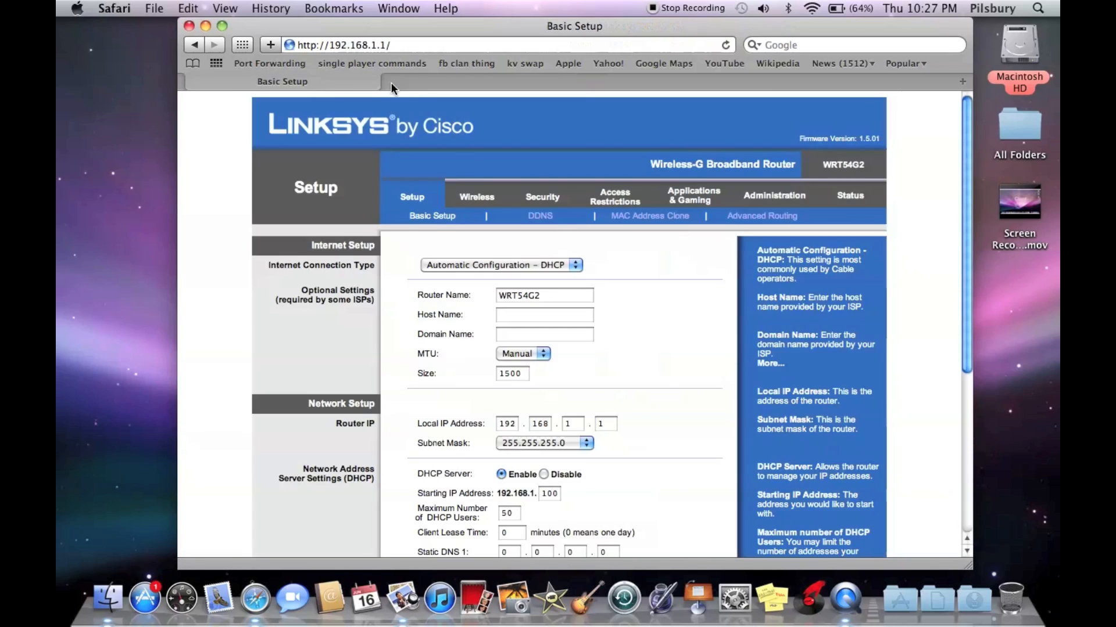
# In Port Range Forward, enter rules for ports 3283, 5900 and 22 with TCP/UDP protocols to 192.168.1.5.
pyautogui.click(693, 195)
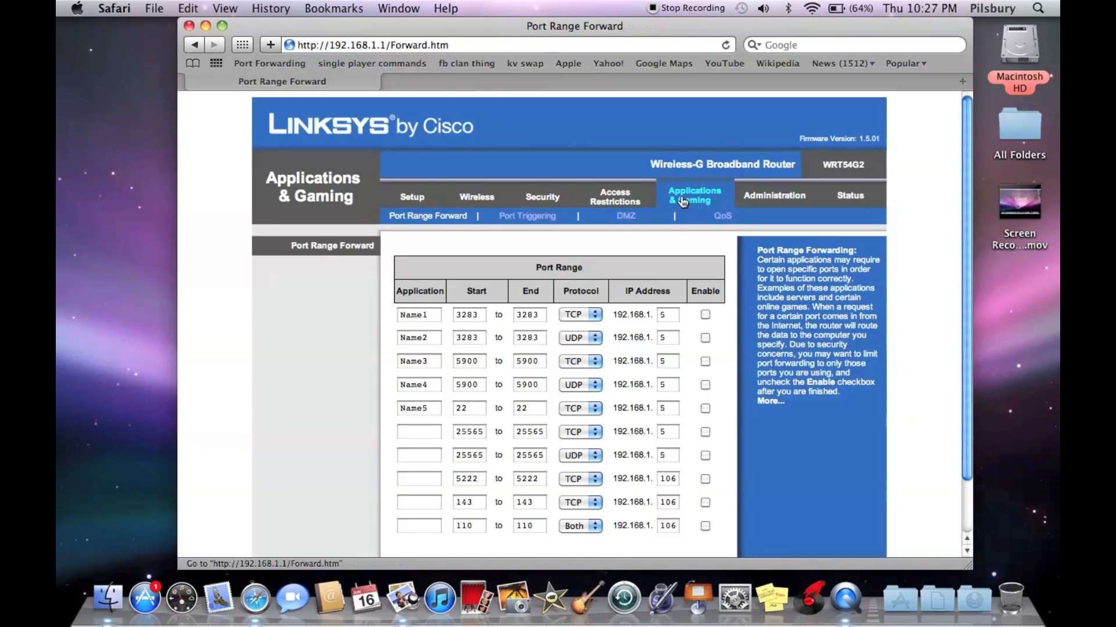
pyautogui.moveTo(448, 364)
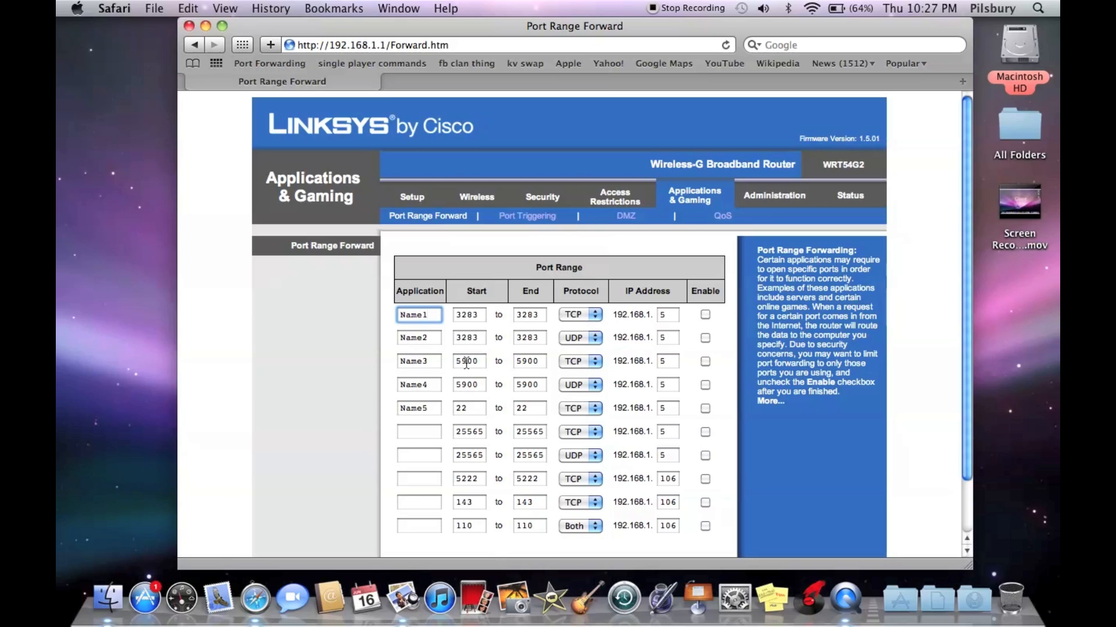
pyautogui.click(468, 384)
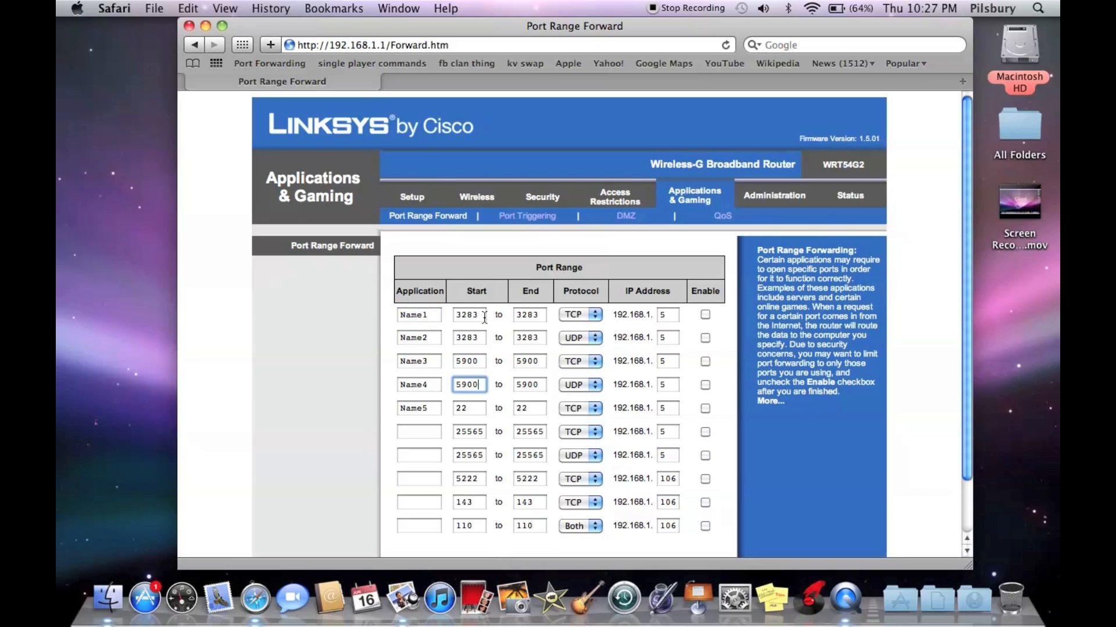
pyautogui.click(594, 314)
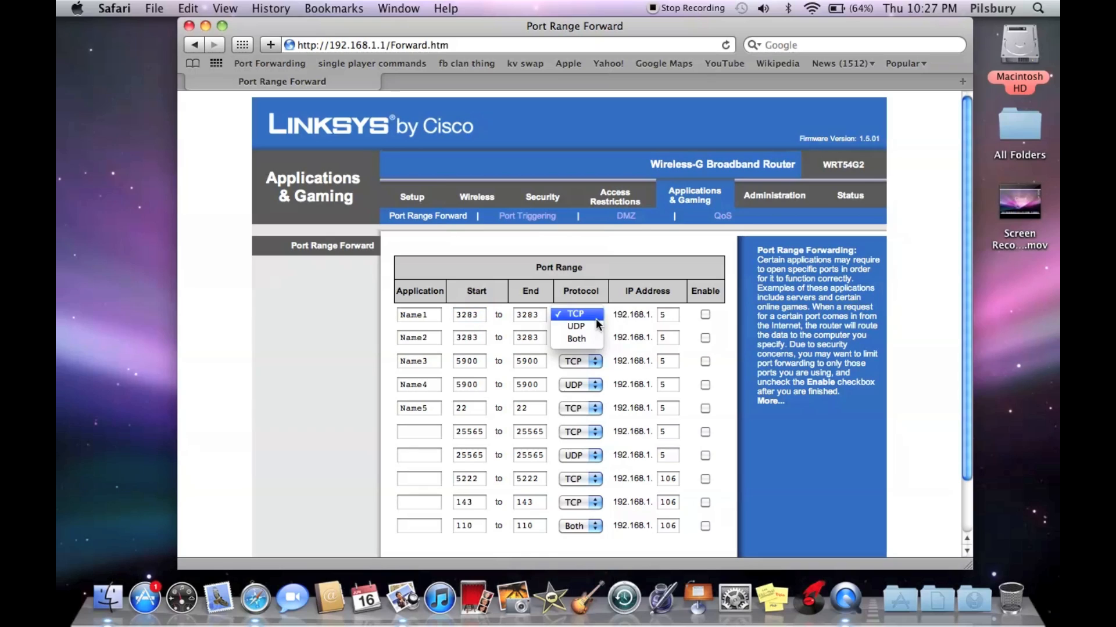
pyautogui.moveTo(576, 326)
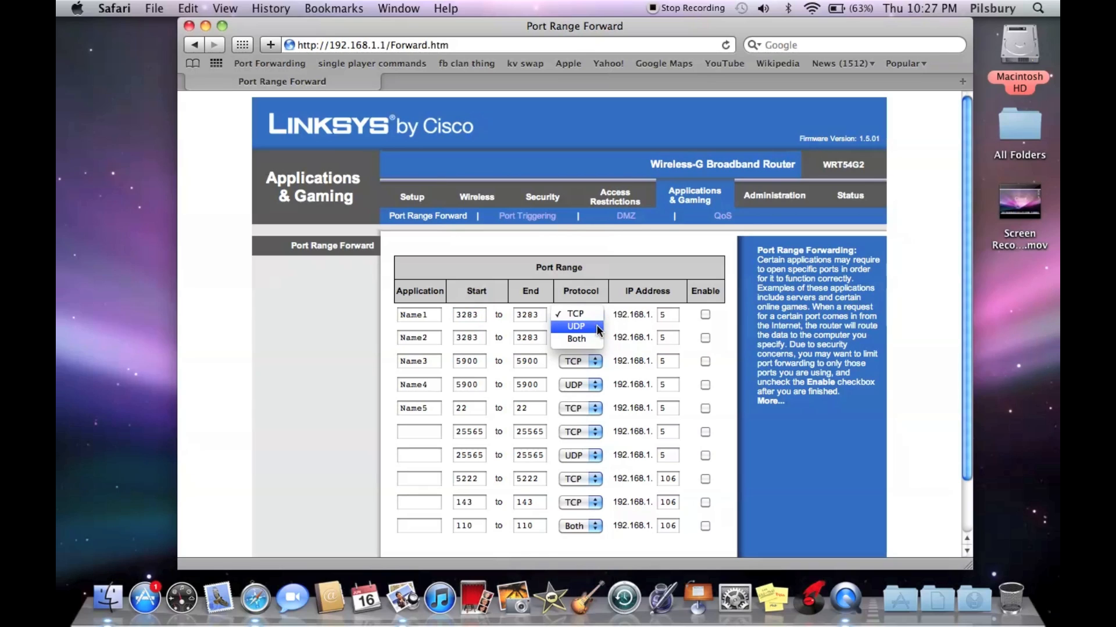
pyautogui.moveTo(575, 338)
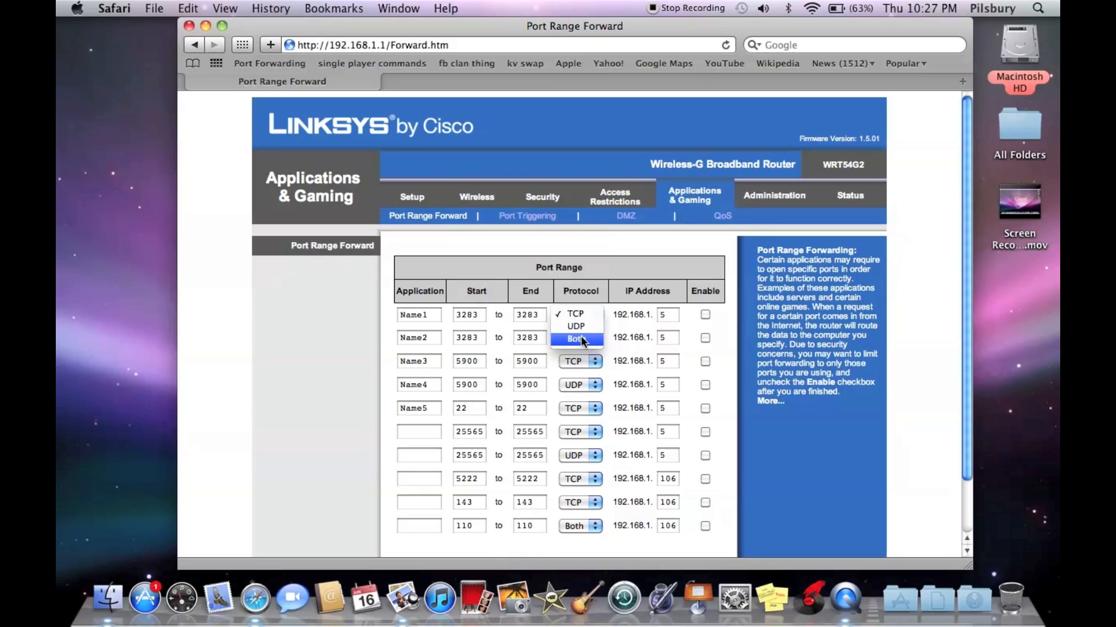
pyautogui.click(575, 337)
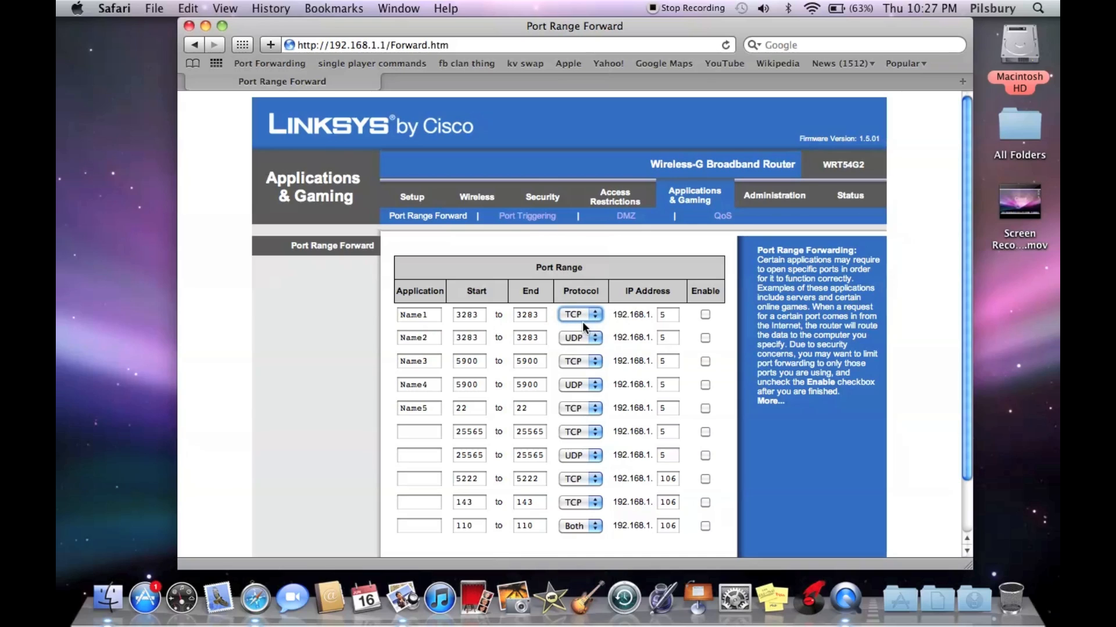
pyautogui.moveTo(601, 339)
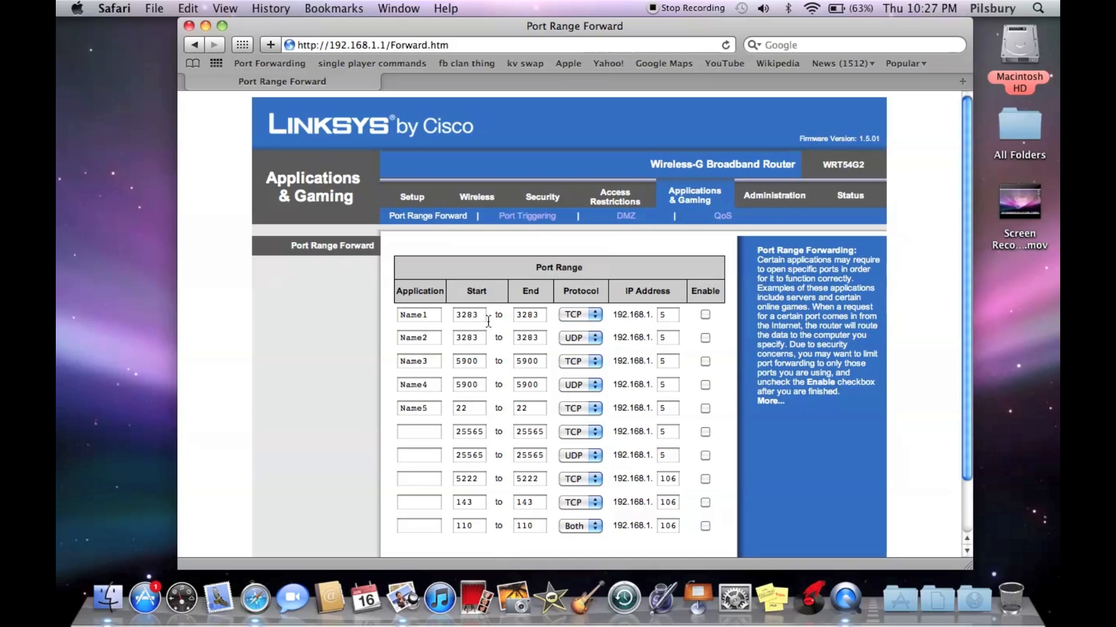
pyautogui.moveTo(547, 321)
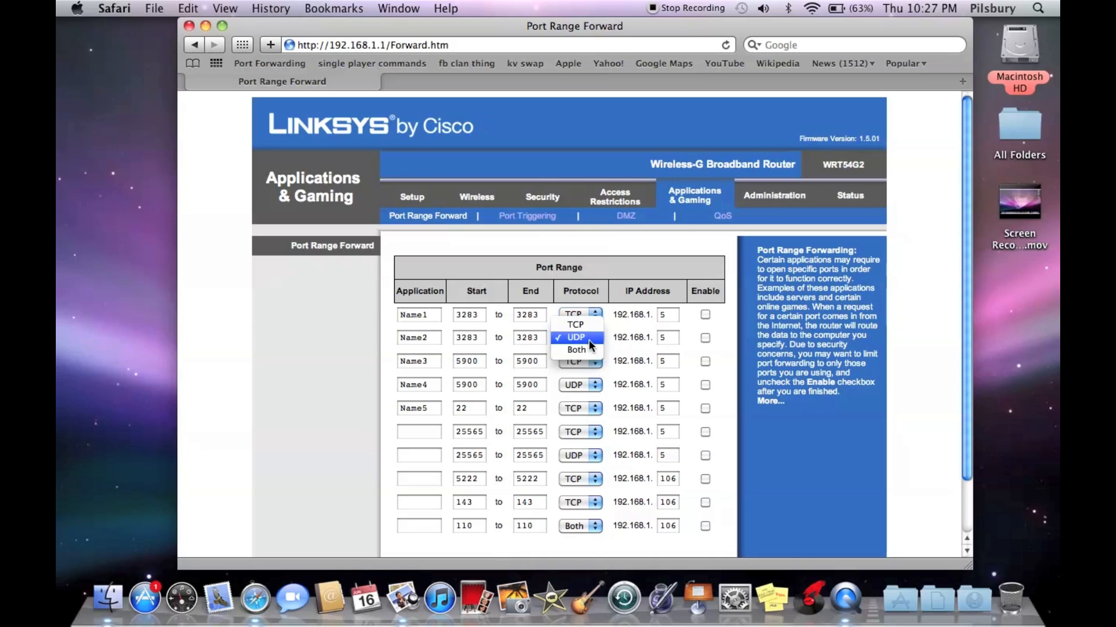
pyautogui.click(576, 337)
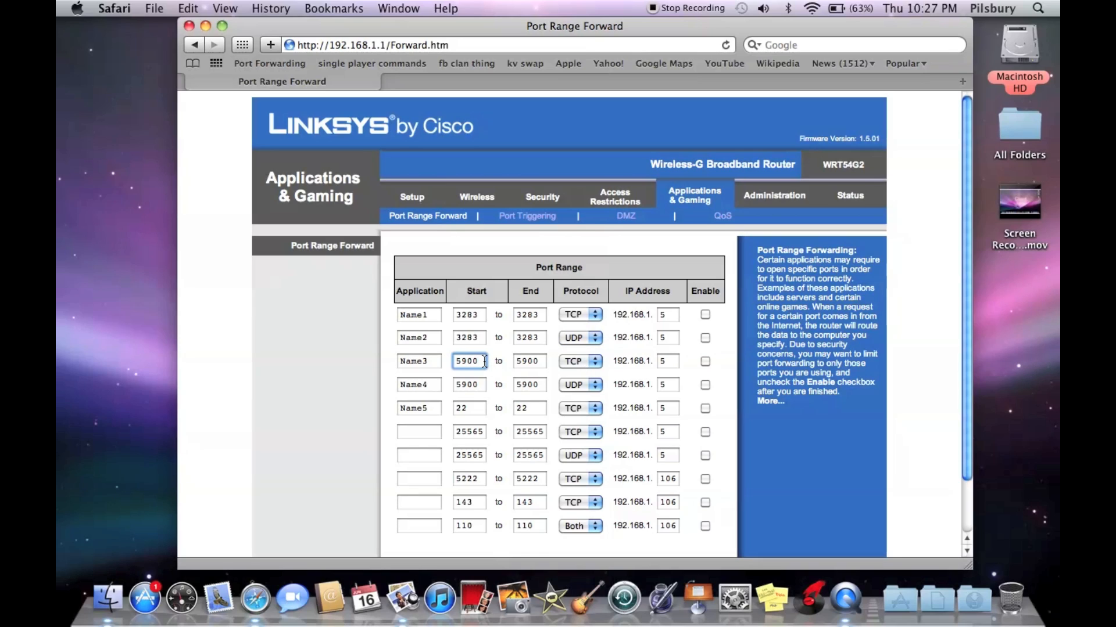
pyautogui.click(468, 408)
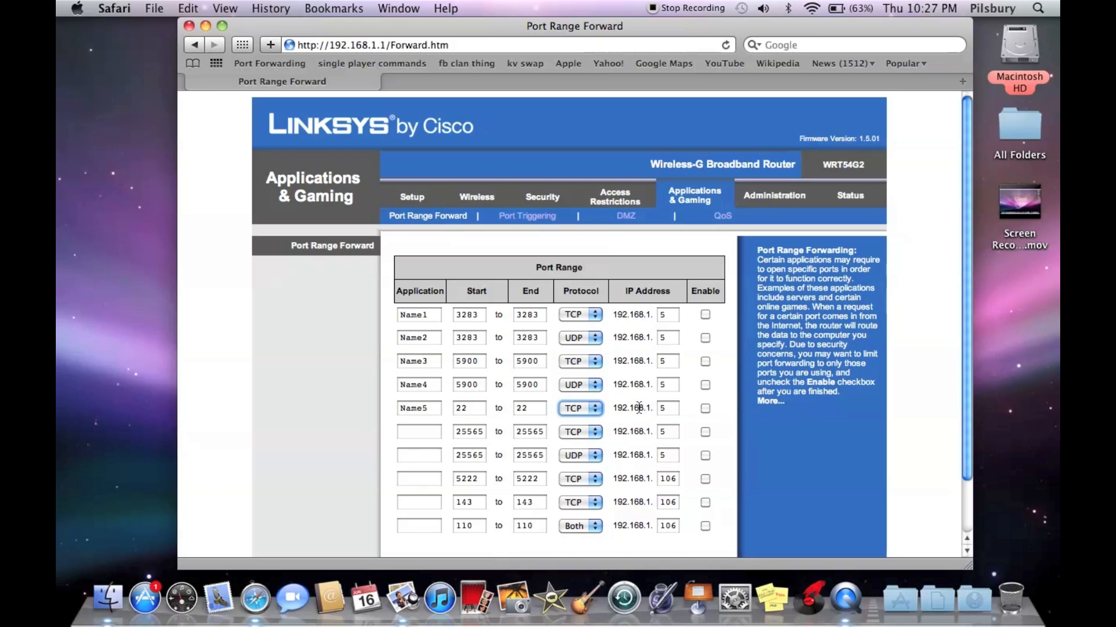
pyautogui.moveTo(770, 401)
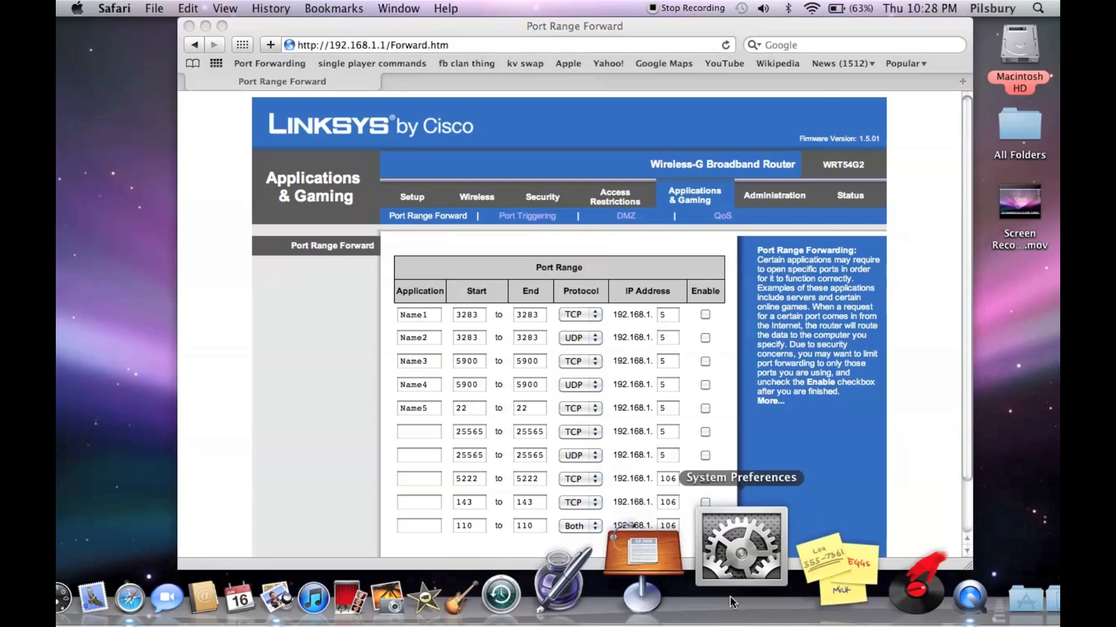
pyautogui.click(740, 544)
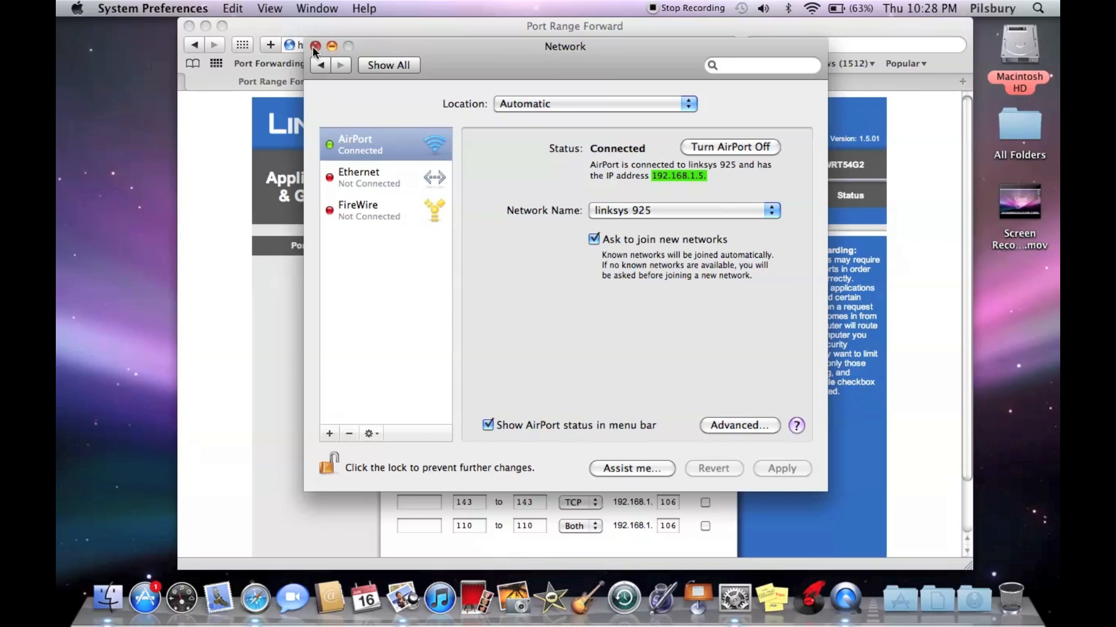
pyautogui.click(316, 45)
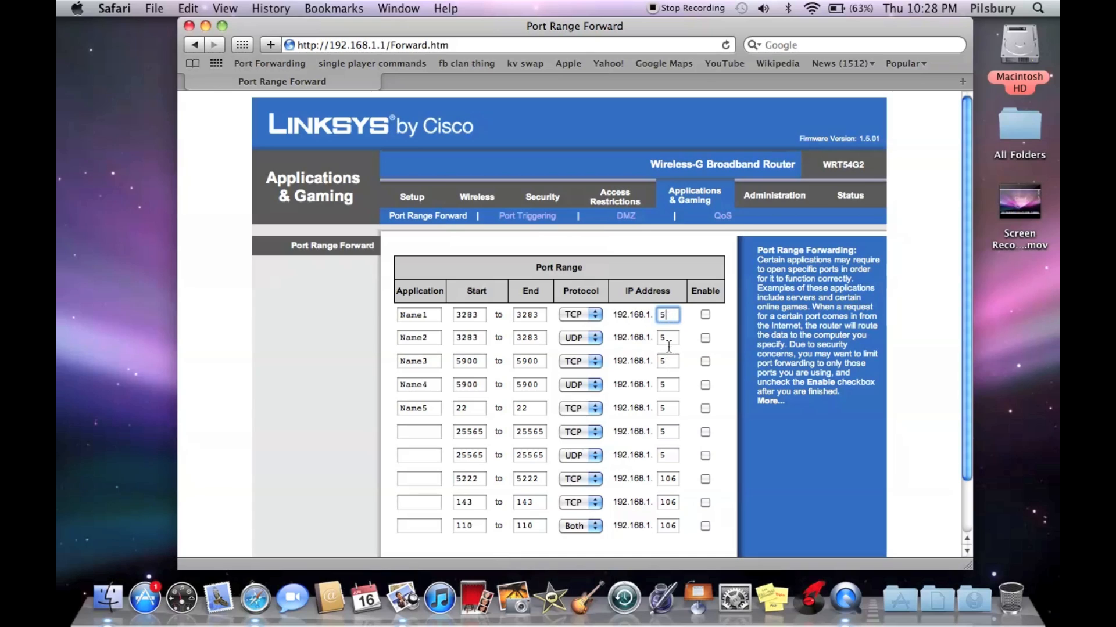
# Tick Enable on the forwarding rules, save the settings and continue back to the page.
pyautogui.click(704, 315)
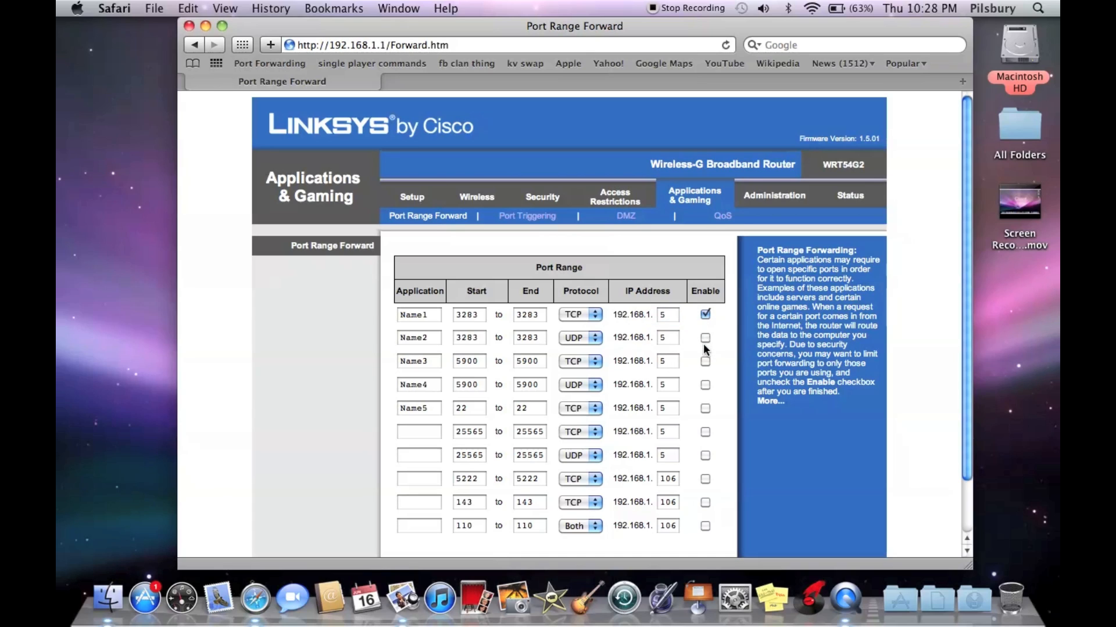
pyautogui.click(706, 360)
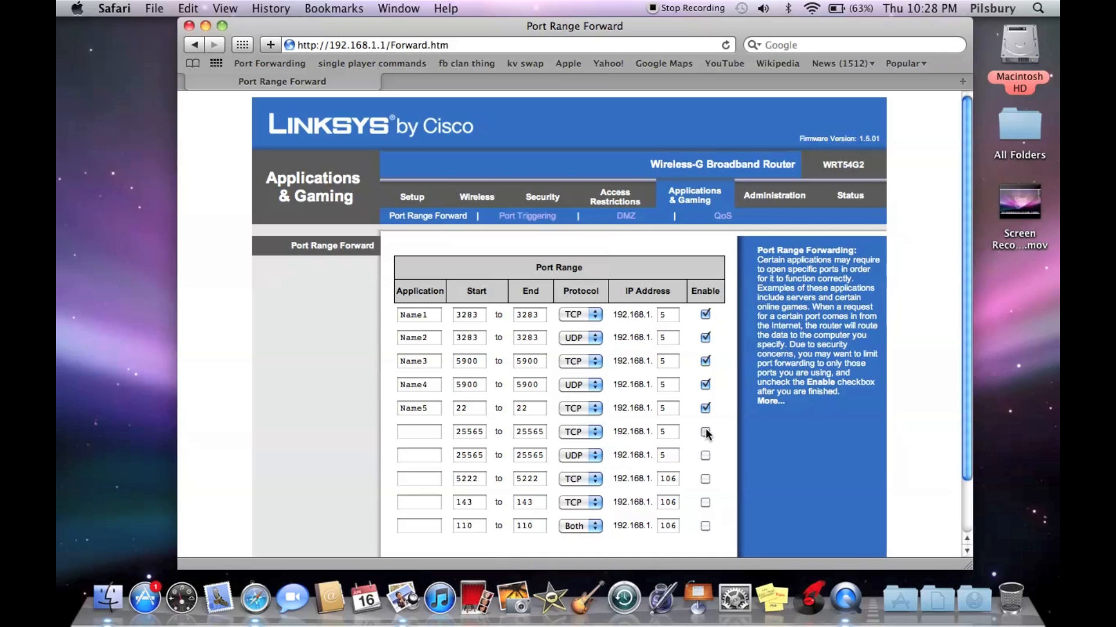
pyautogui.scroll(-3)
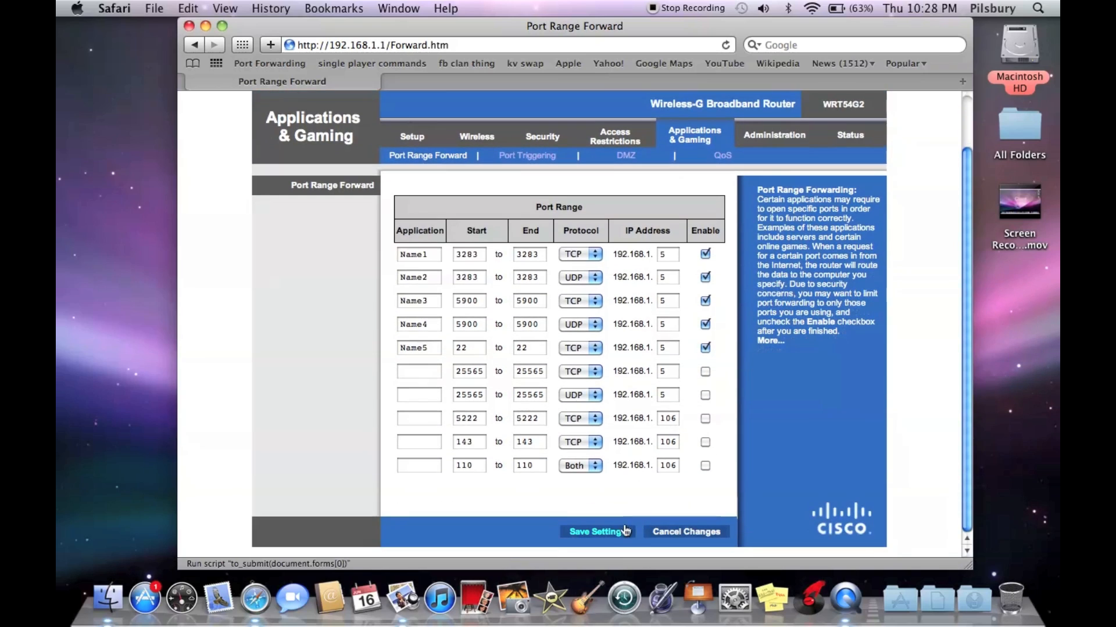
pyautogui.click(596, 531)
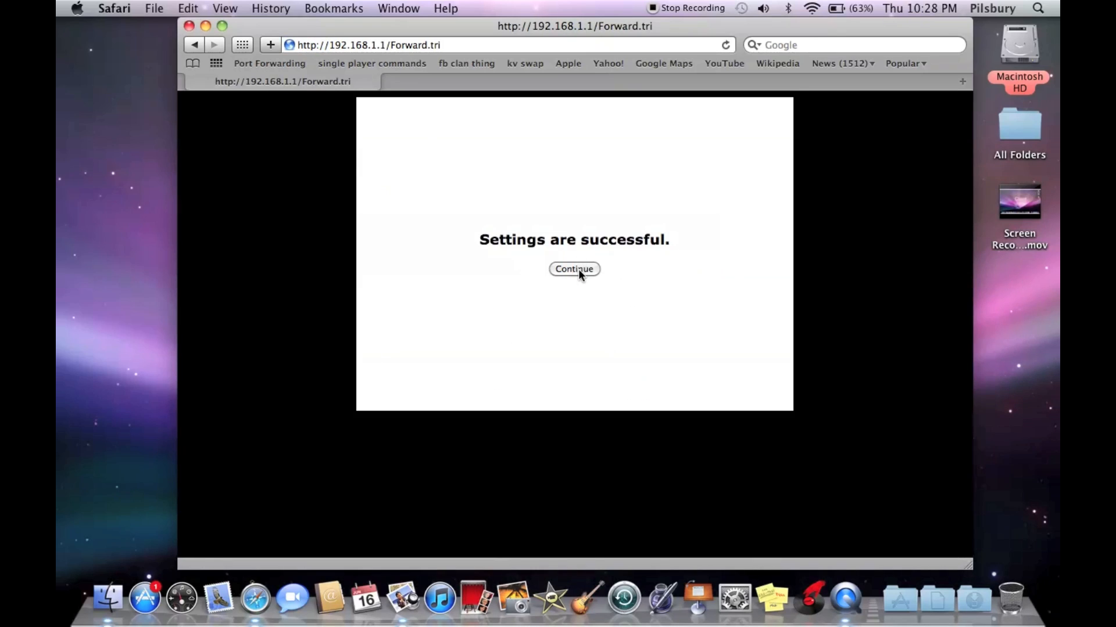
pyautogui.click(573, 269)
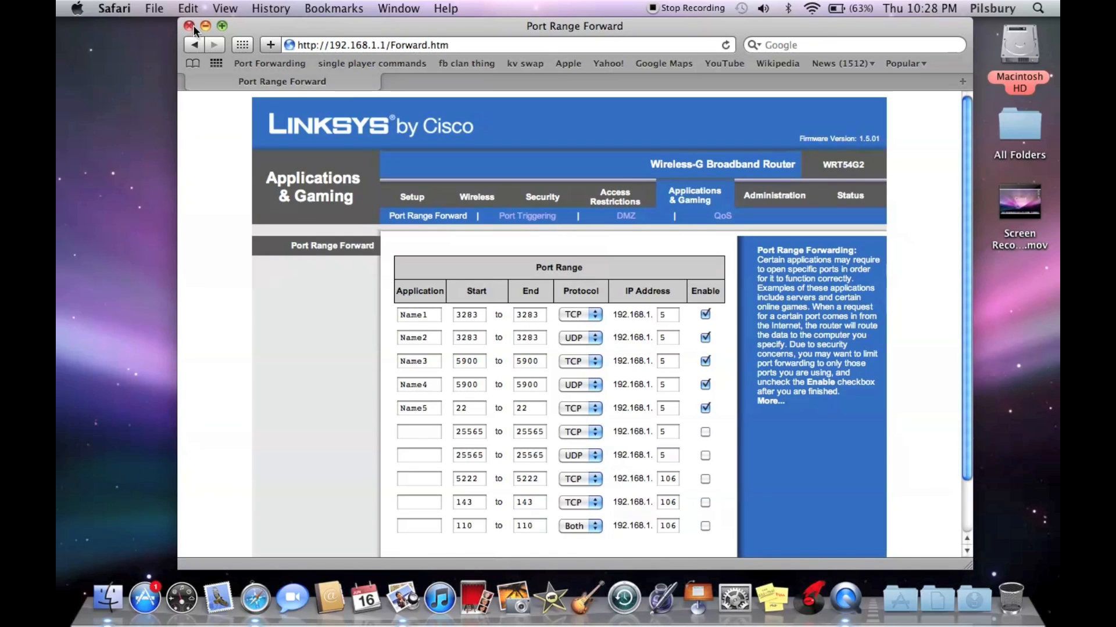
pyautogui.moveTo(310, 39)
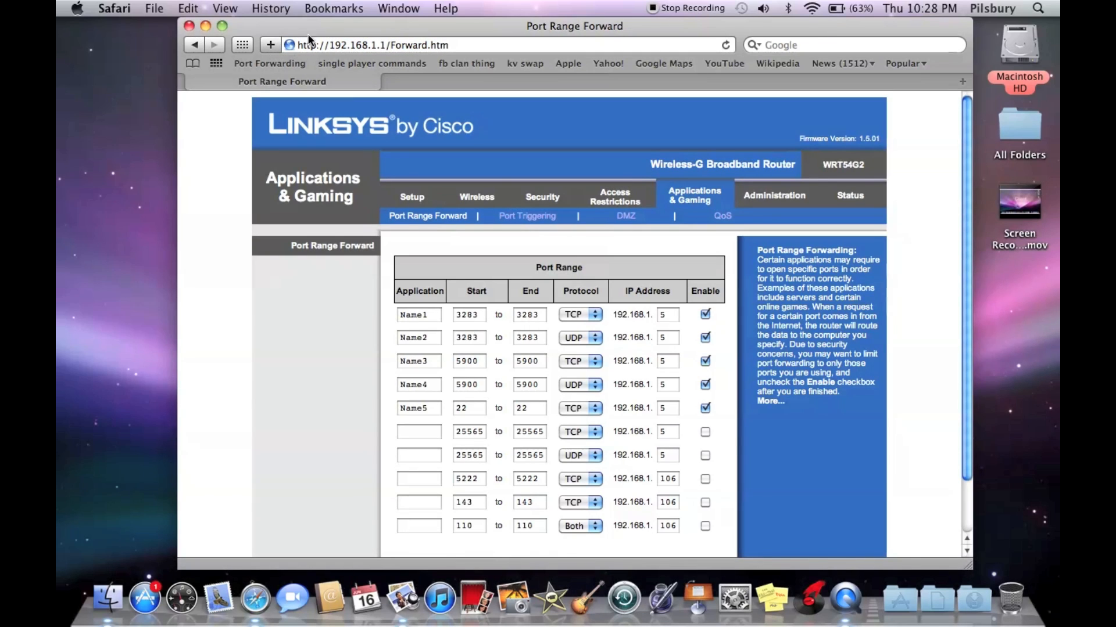
pyautogui.moveTo(401, 264)
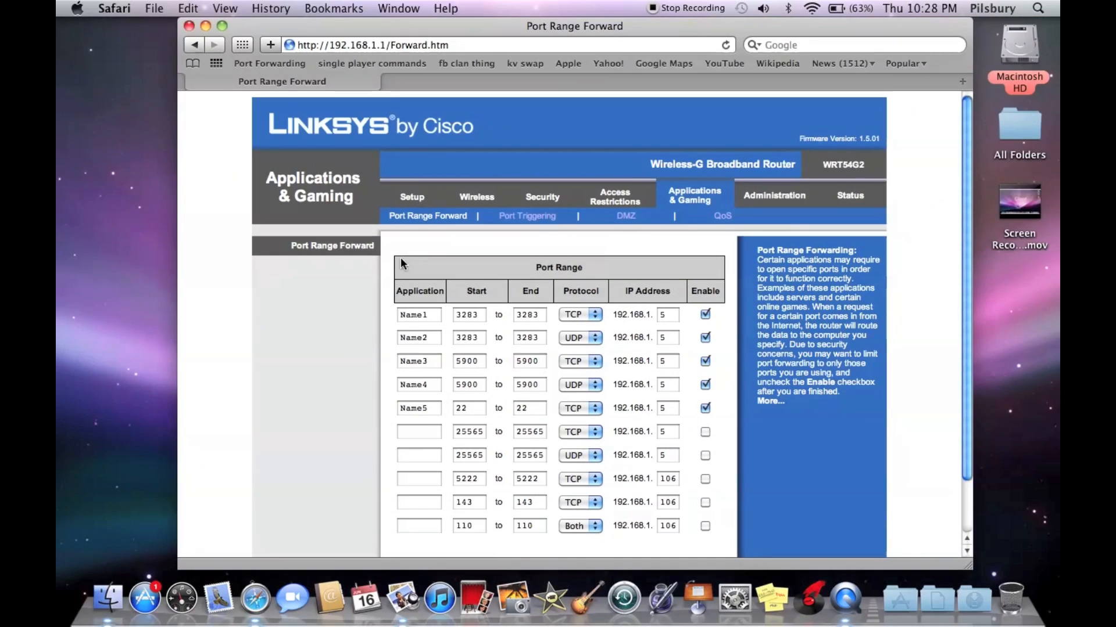
# Go to ipchicken.com to look up the network's public IP address.
pyautogui.write('ip')
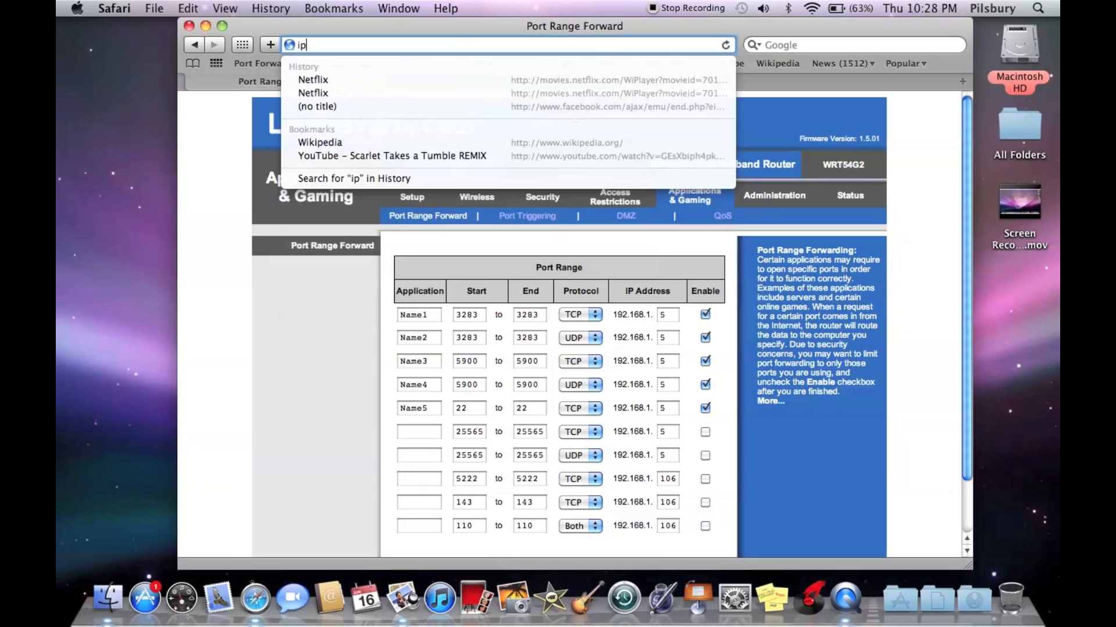
pyautogui.write('chicke')
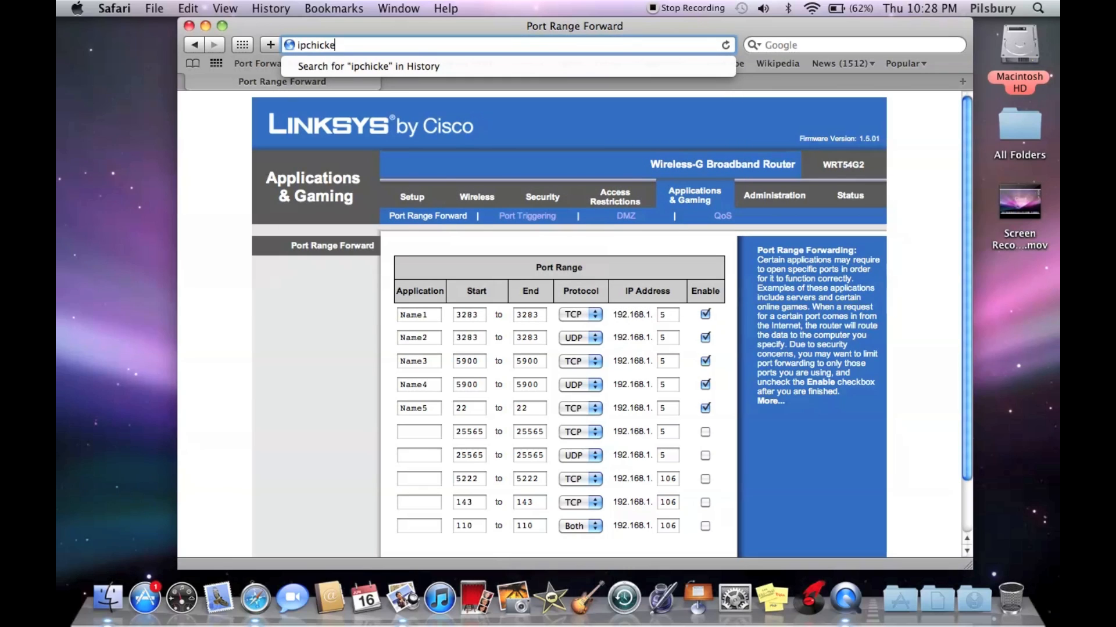
pyautogui.press('Return')
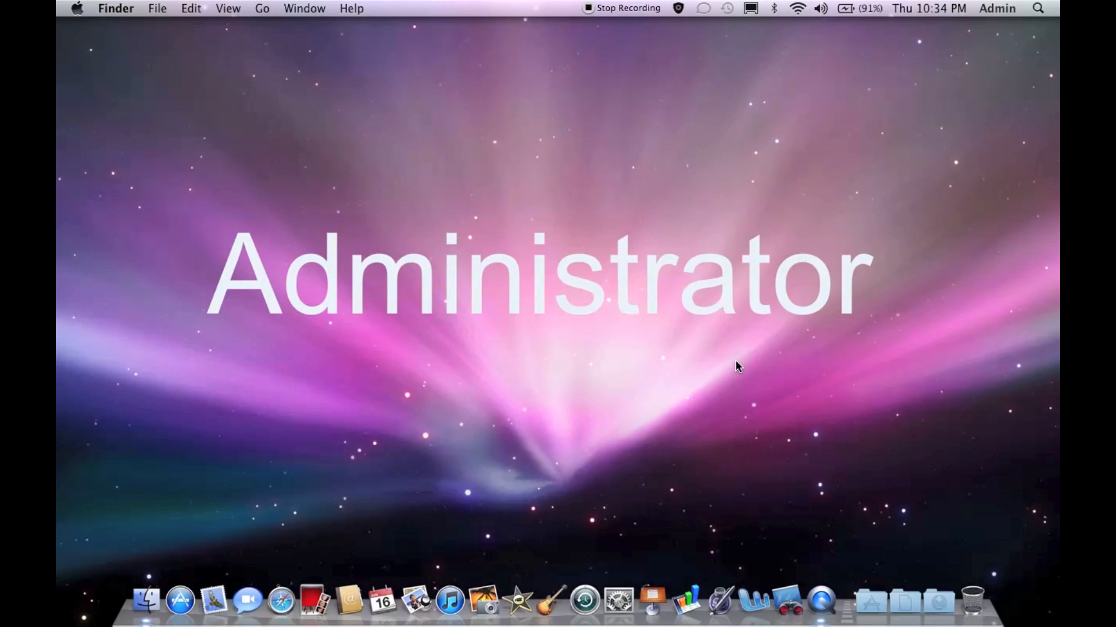
pyautogui.click(787, 600)
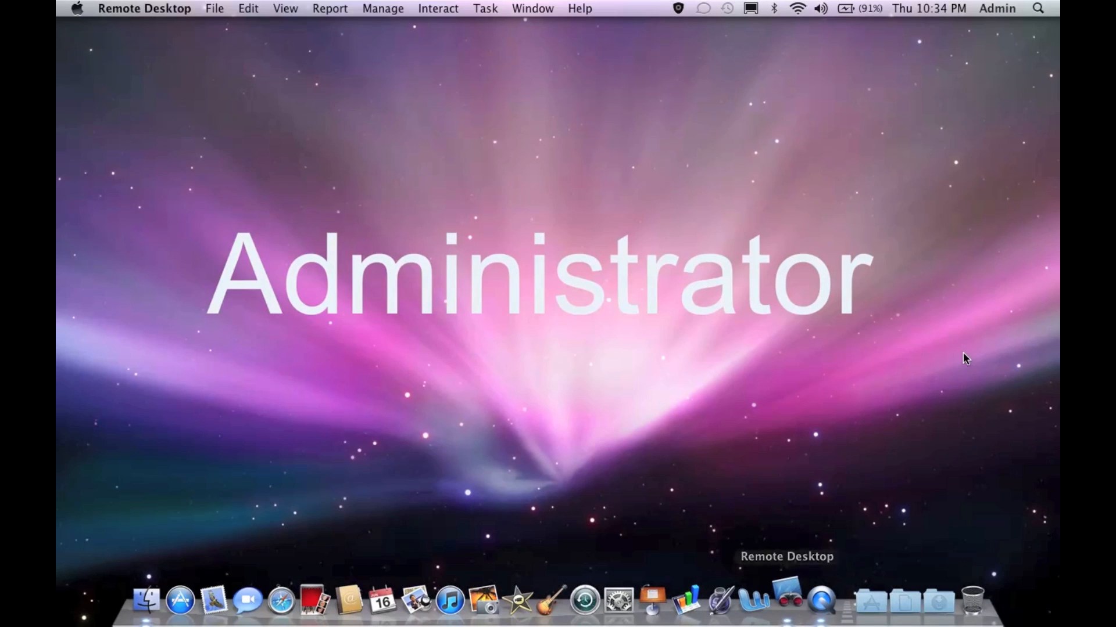
pyautogui.click(787, 599)
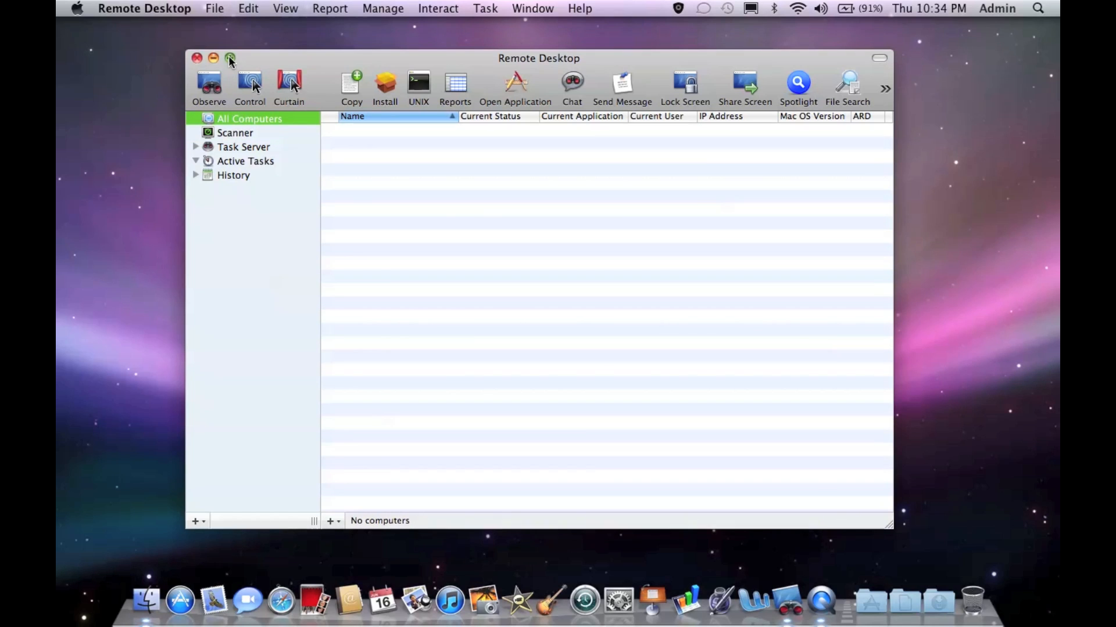
pyautogui.click(214, 8)
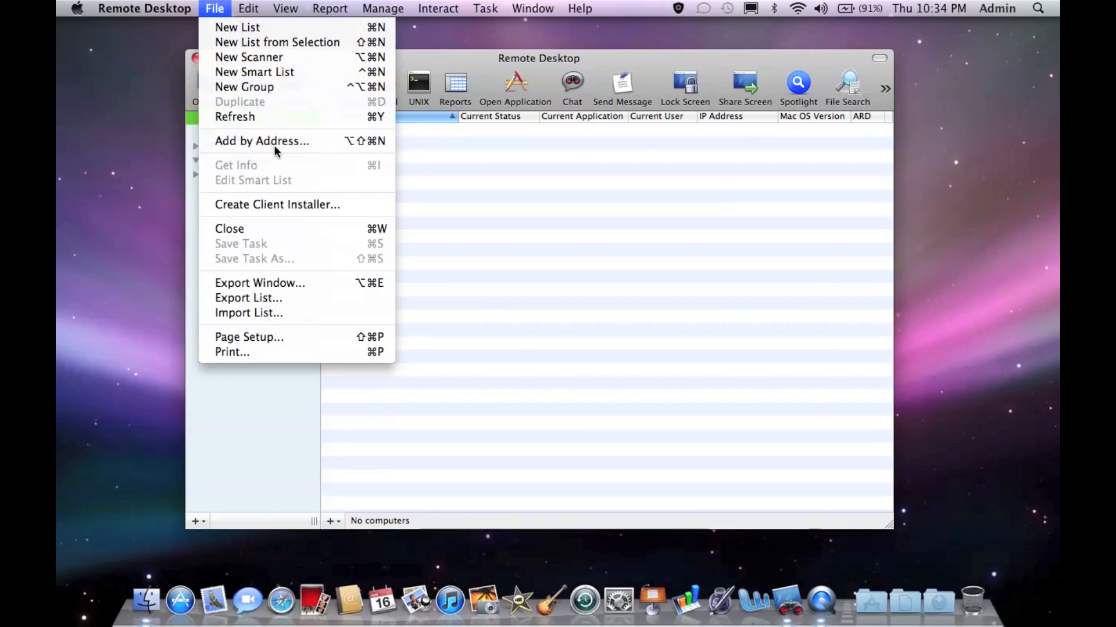
pyautogui.click(262, 140)
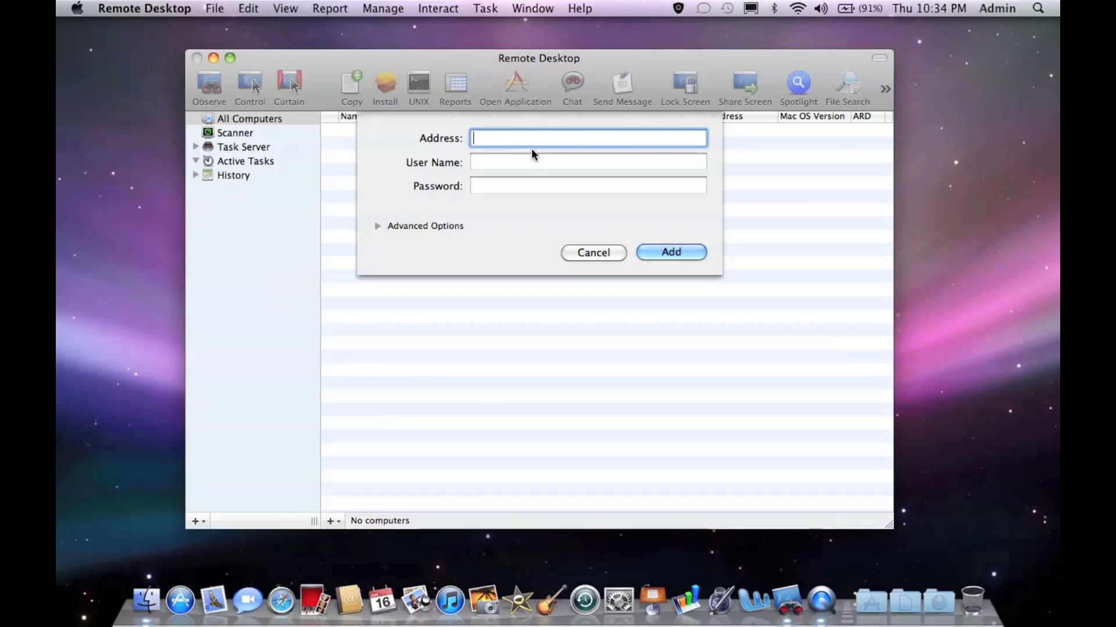
pyautogui.click(669, 253)
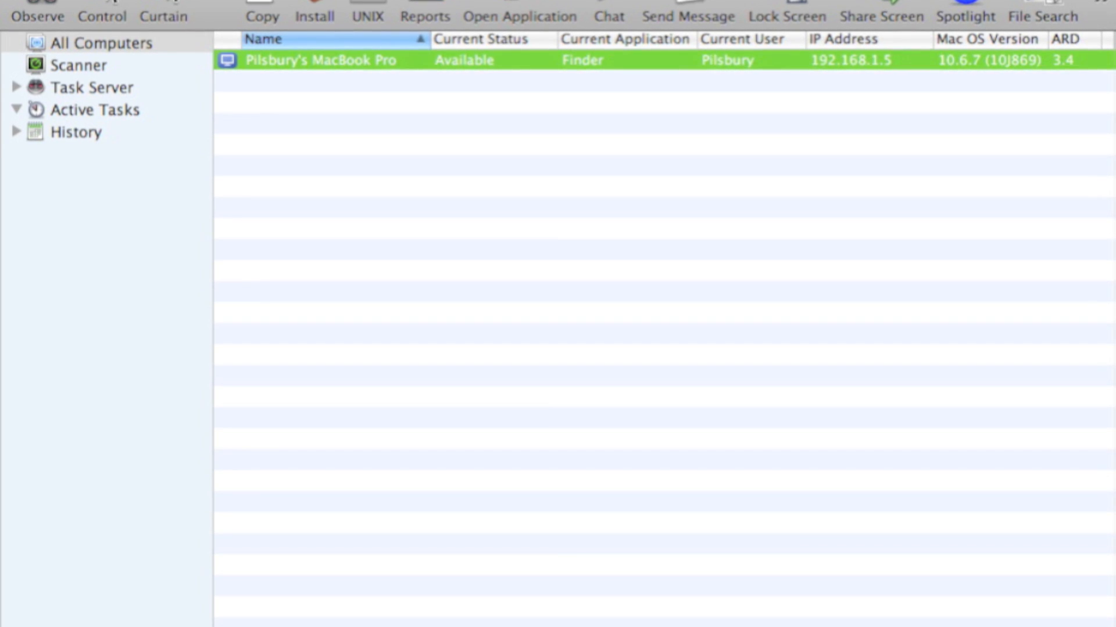